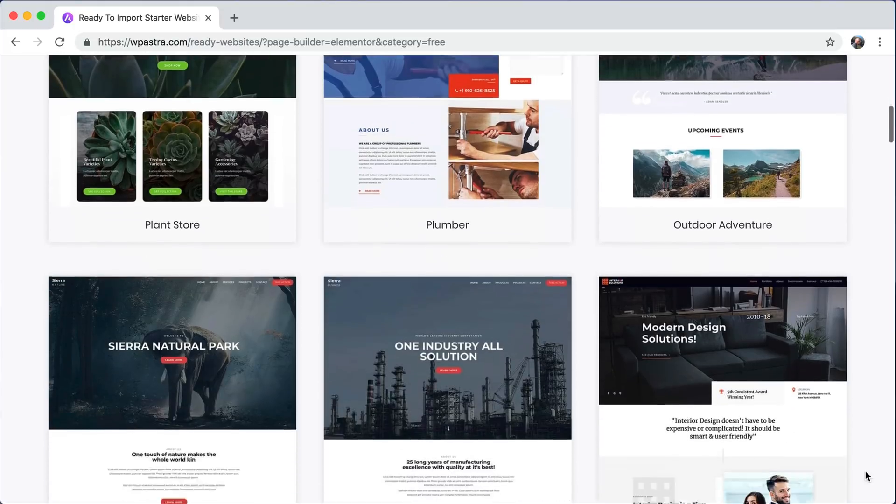
# After scrolling the Astra starter sites, retitle the hero heading to 'our new world'.
pyautogui.scroll(-3)
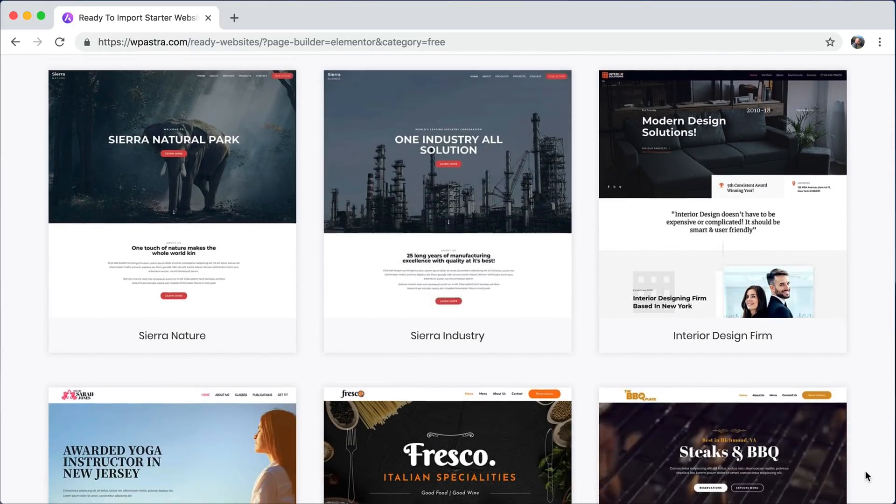
pyautogui.scroll(-3)
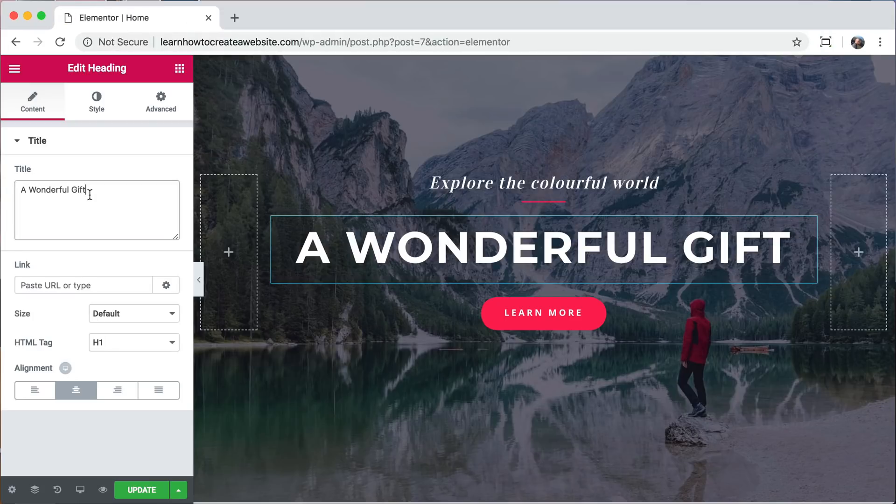
pyautogui.write('our')
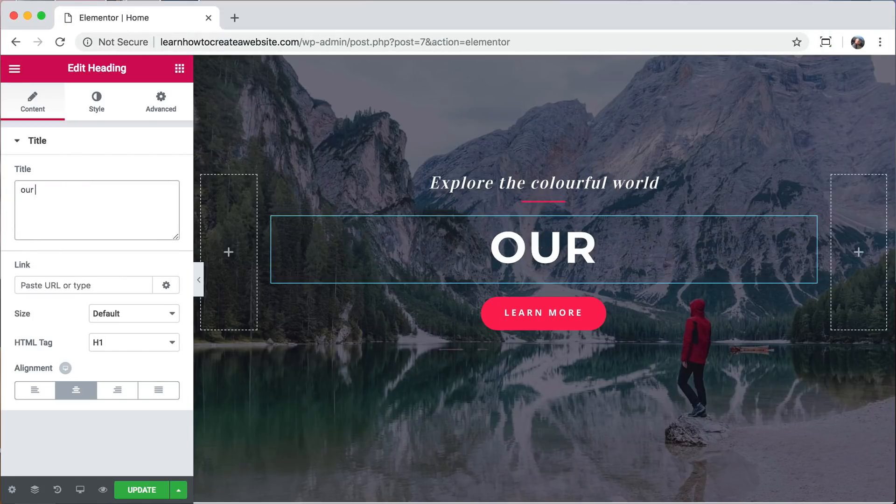
pyautogui.write('new world')
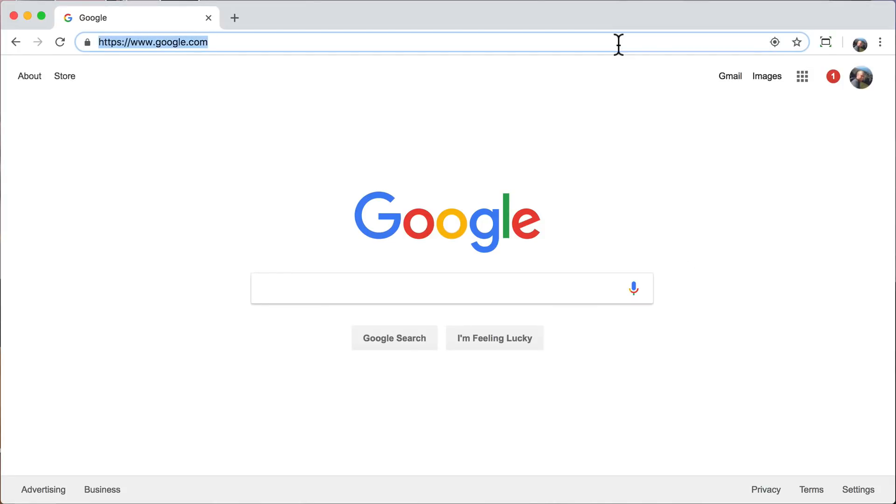
# Go to hostgator.com, view the Web Hosting plans and choose Buy Now on the Hatchling plan.
pyautogui.write('https://www.hostgator.com')
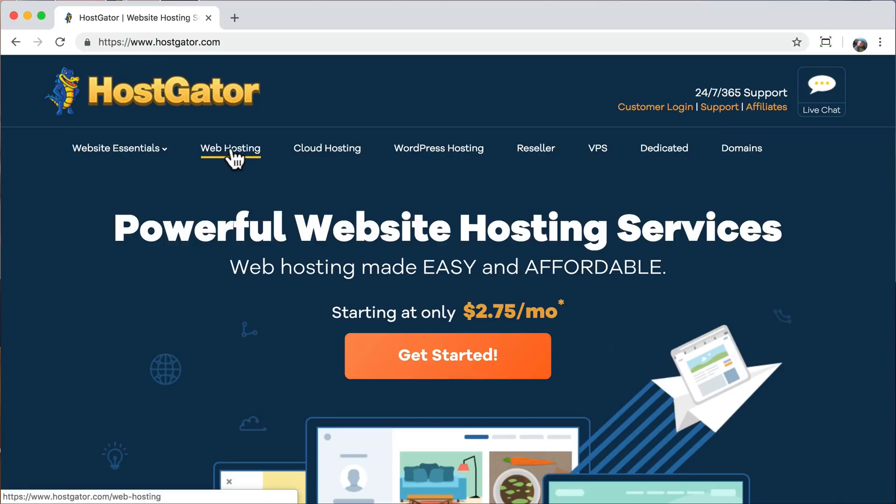
pyautogui.click(231, 149)
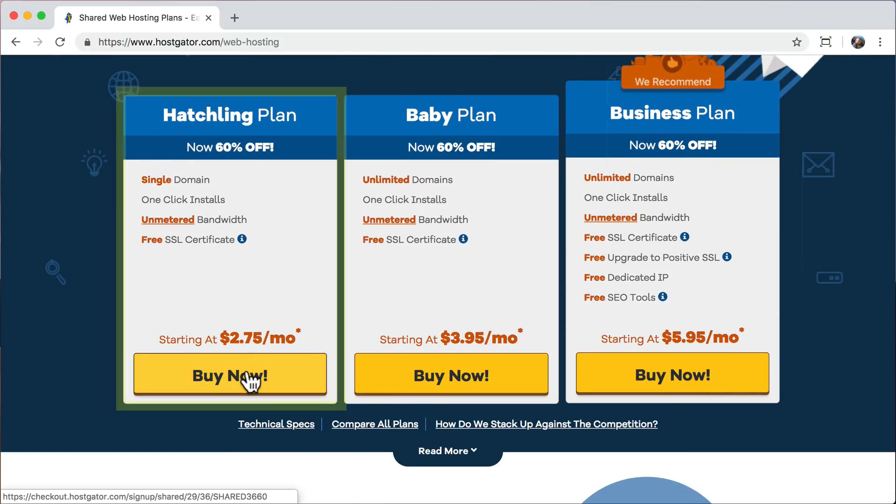
pyautogui.click(230, 375)
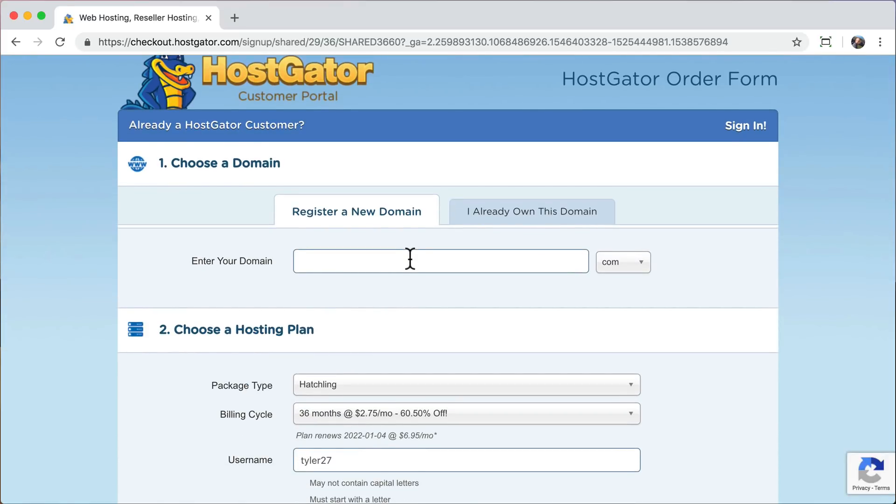
# Search learnhowtocreateawebsite.com and add it as the order's primary domain.
pyautogui.write('learnhowtocreateawe')
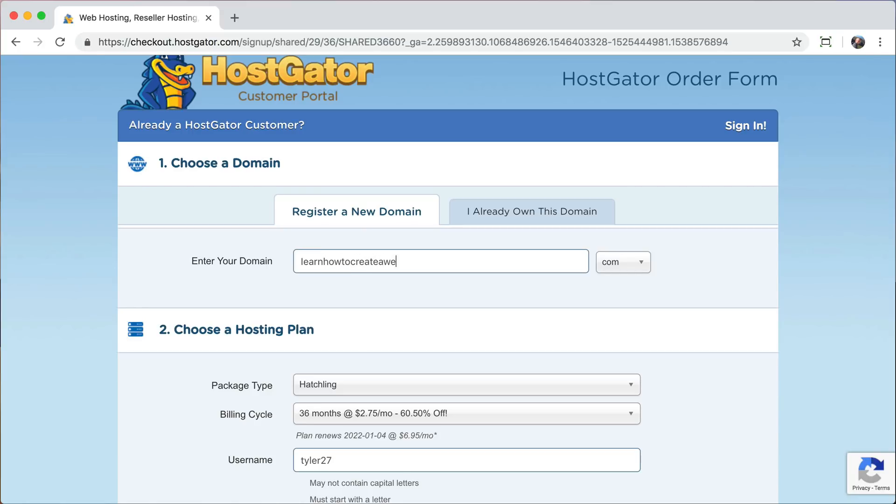
pyautogui.click(622, 261)
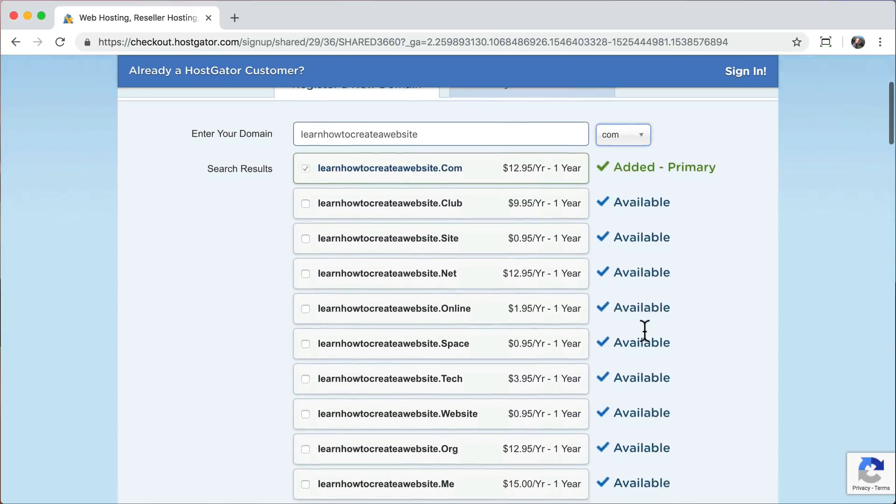
pyautogui.scroll(-3)
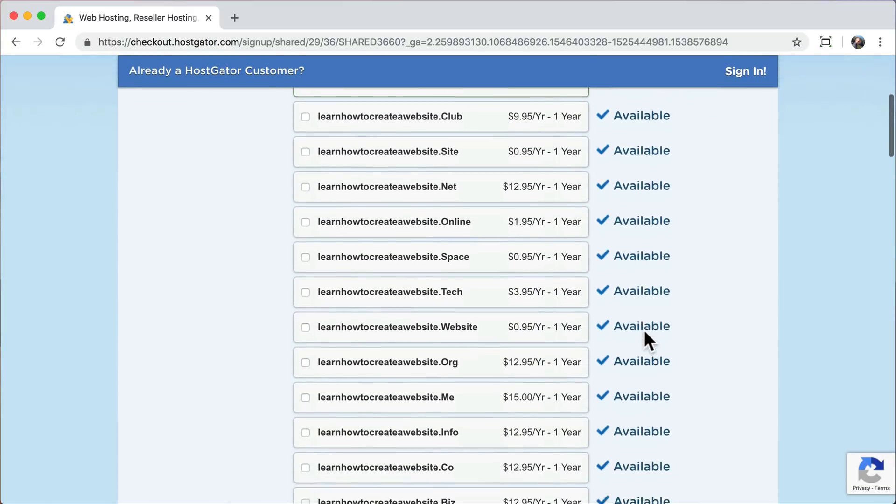
pyautogui.scroll(-3)
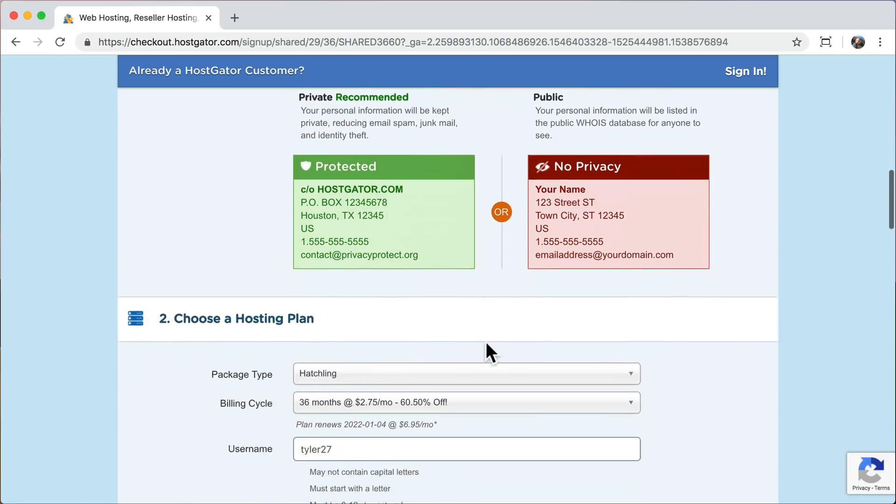
pyautogui.scroll(-3)
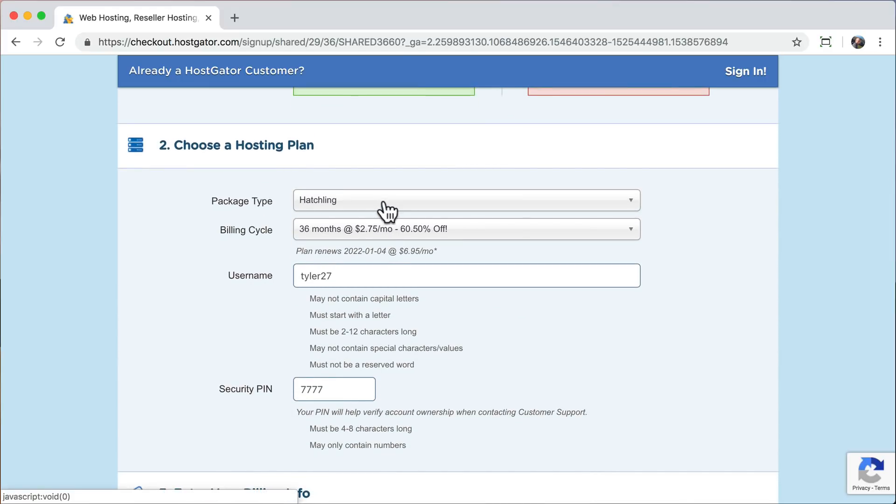
pyautogui.moveTo(454, 239)
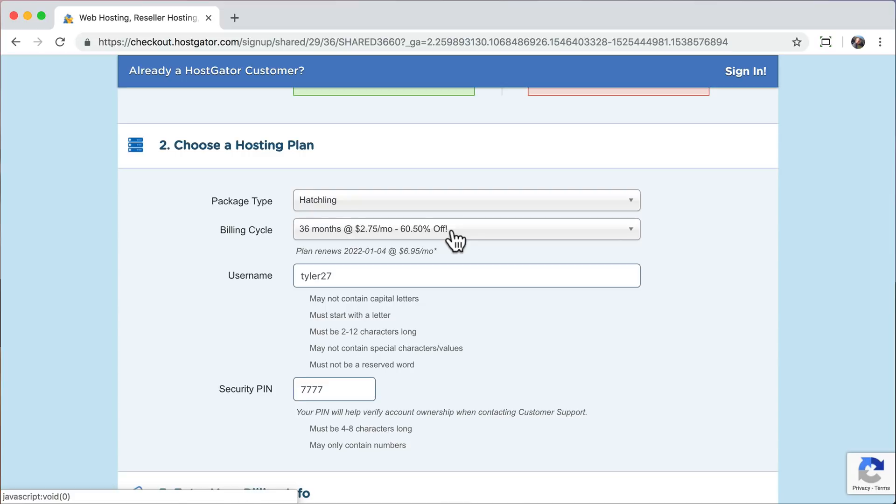
# Set the Hatchling plan's billing cycle to 1 month @ $10.95/mo.
pyautogui.click(465, 230)
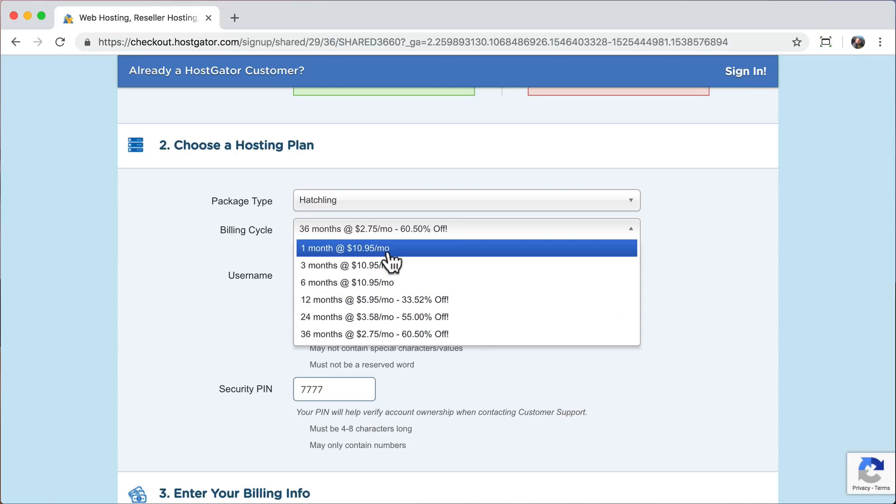
pyautogui.click(343, 248)
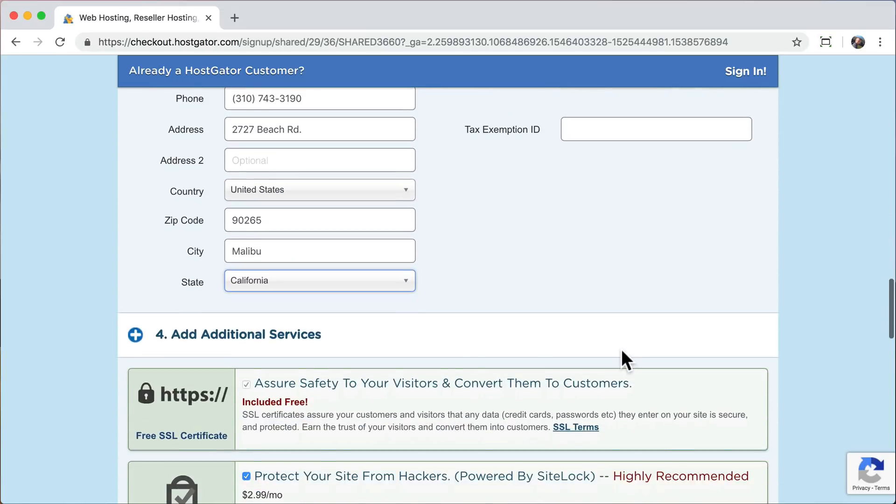
# Apply the savecode coupon so the amount due drops to $10.37.
pyautogui.scroll(-3)
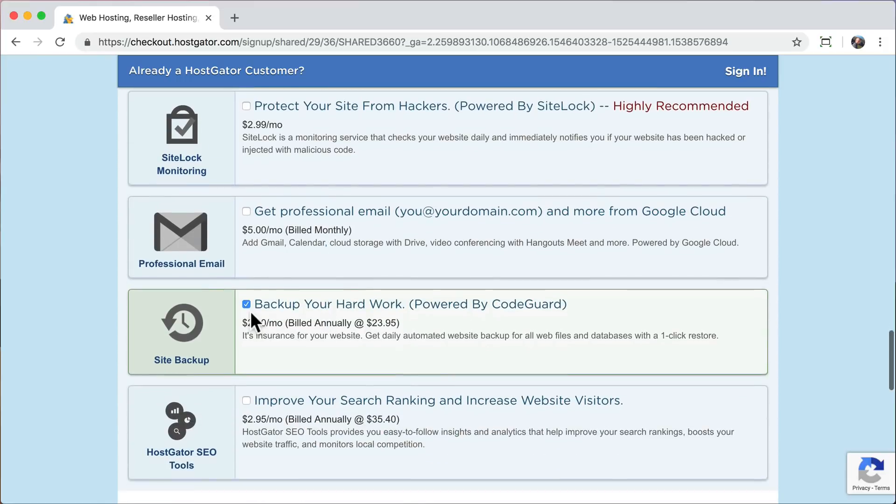
pyautogui.scroll(-3)
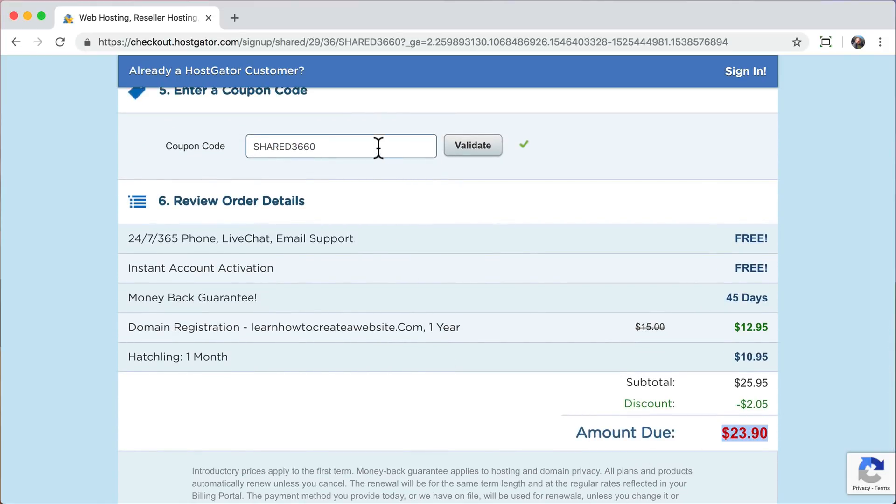
pyautogui.write('sav')
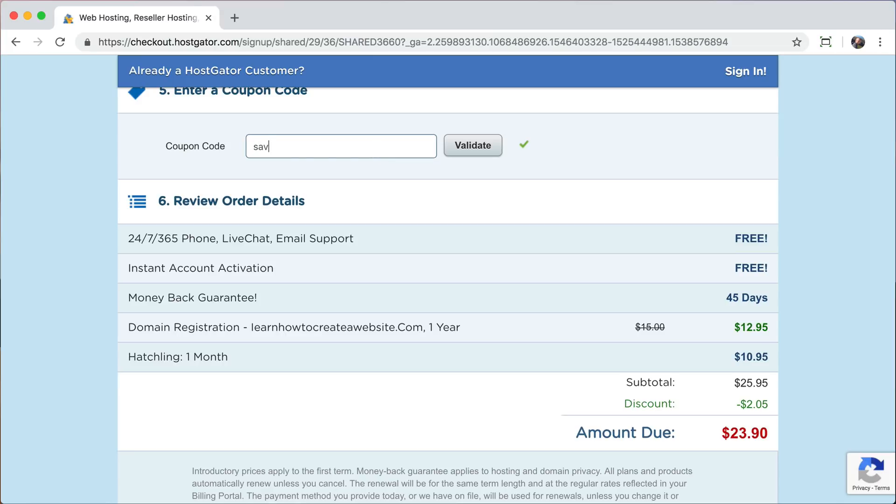
pyautogui.write('ecode')
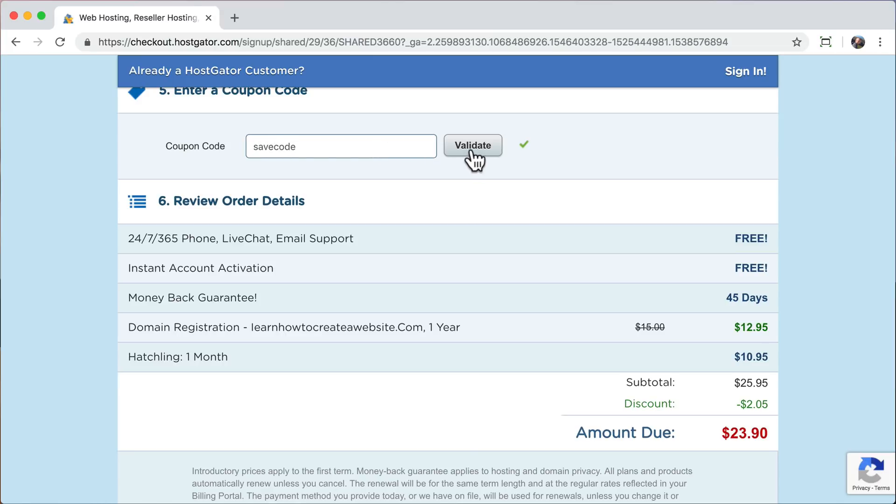
pyautogui.click(473, 144)
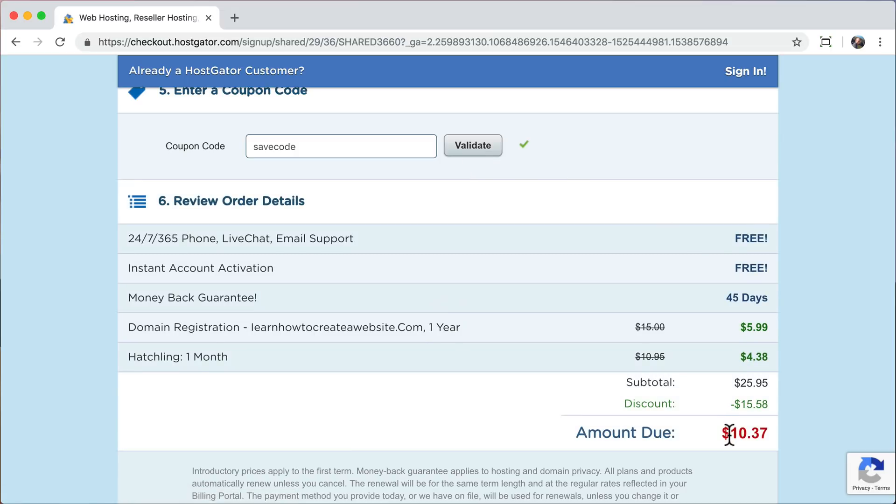
pyautogui.moveTo(573, 416)
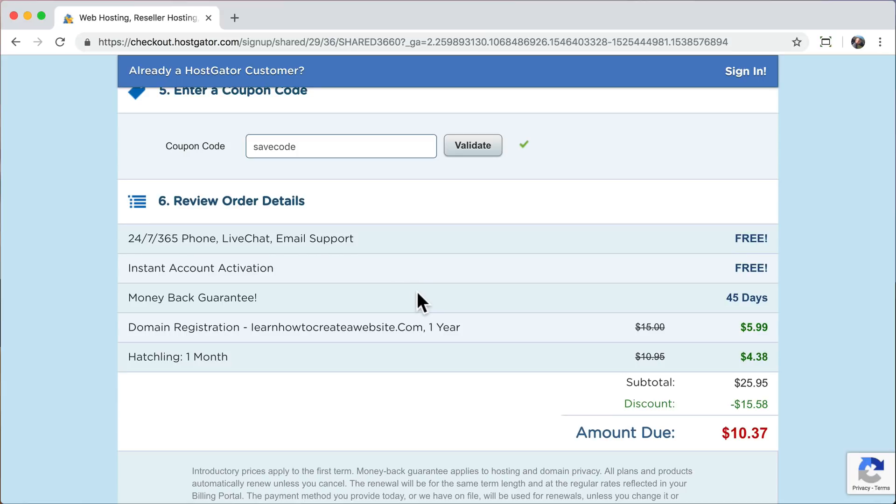
# Agree to the terms and submit the hosting order with Checkout Now.
pyautogui.scroll(-3)
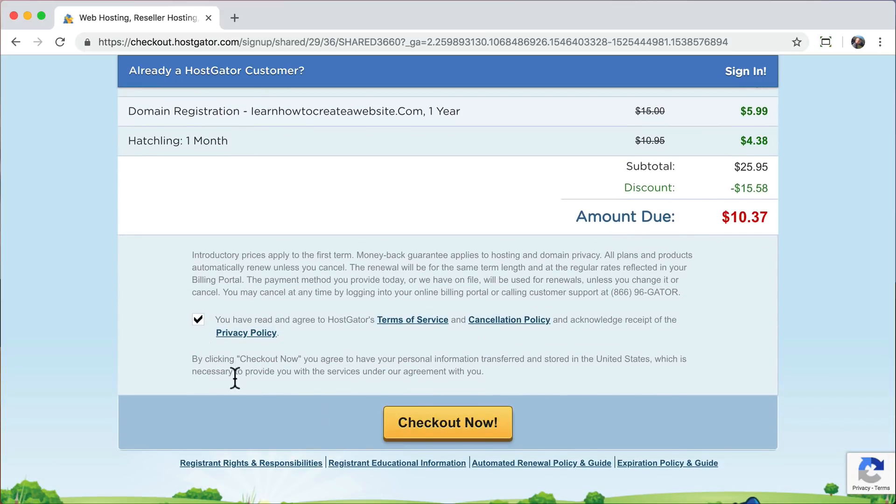
pyautogui.click(447, 423)
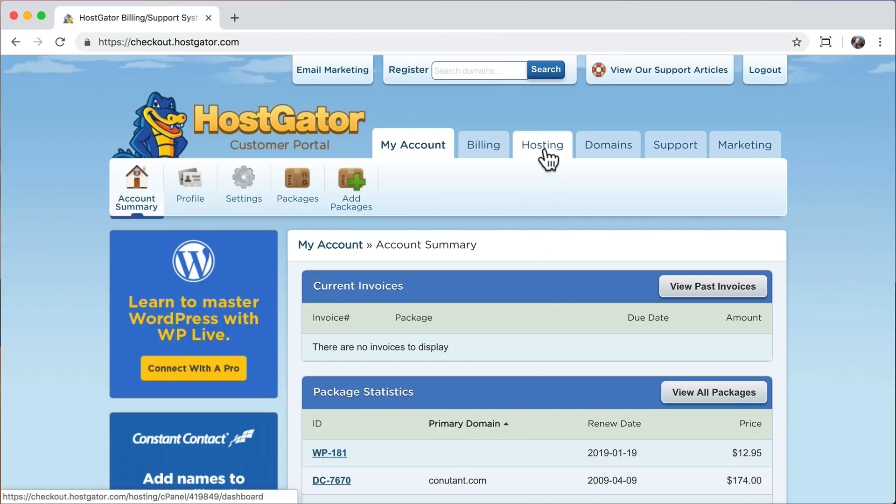
# From the Customer Portal's Hosting dashboard, launch QuickInstall under Most Popular Links.
pyautogui.click(542, 144)
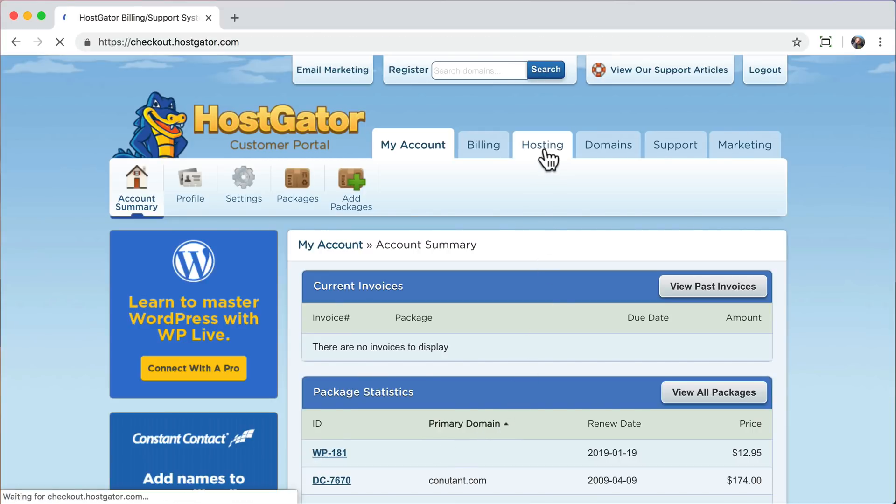
pyautogui.click(541, 145)
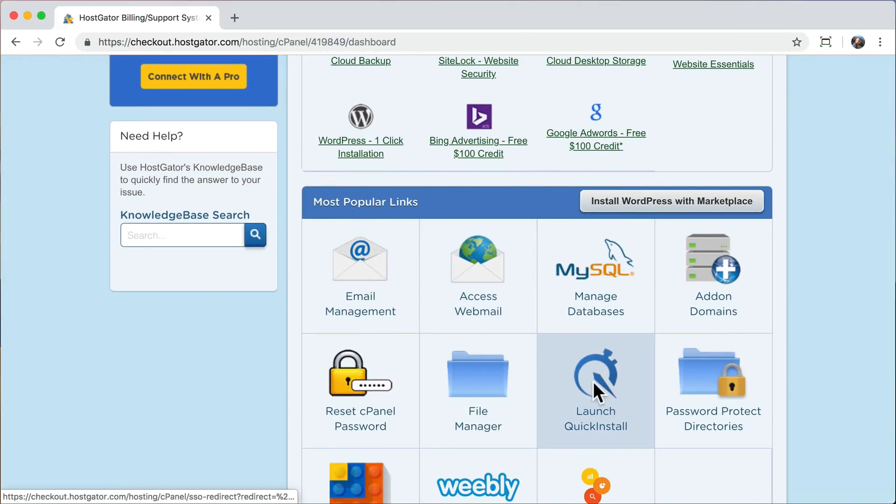
pyautogui.click(595, 390)
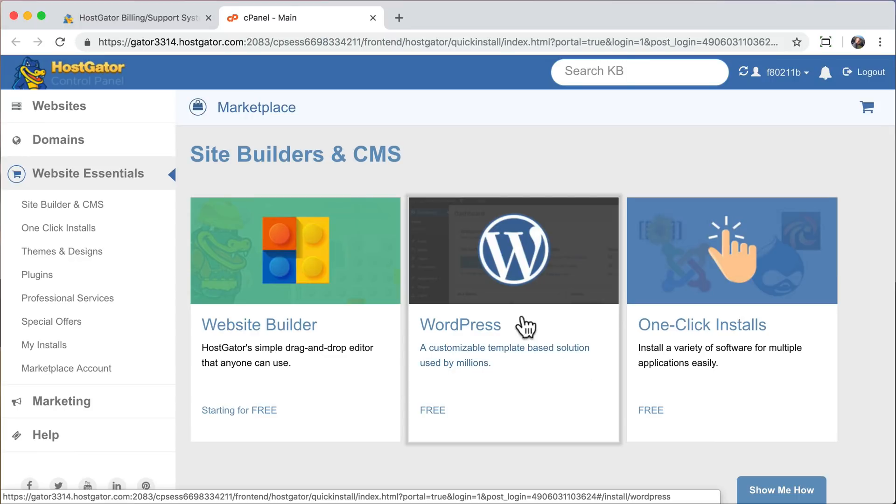
# Start a WordPress install and select learnhowtocreateawebsite.com as the install domain.
pyautogui.click(512, 251)
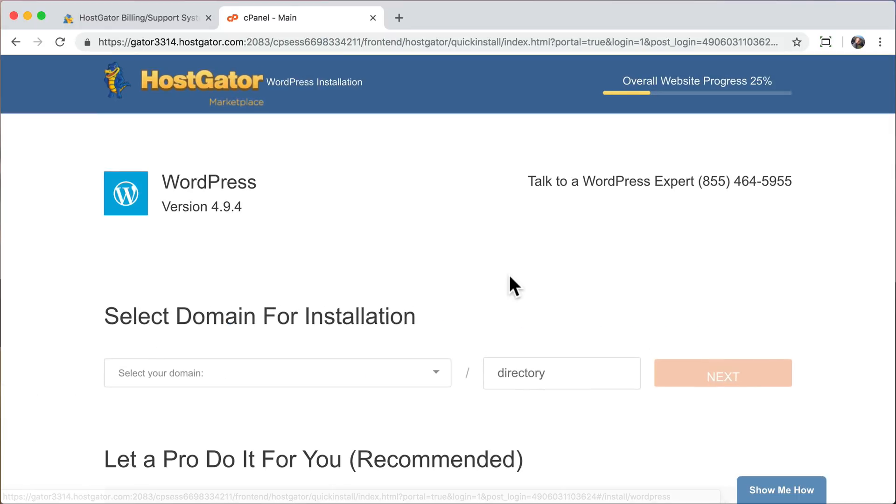
pyautogui.scroll(-3)
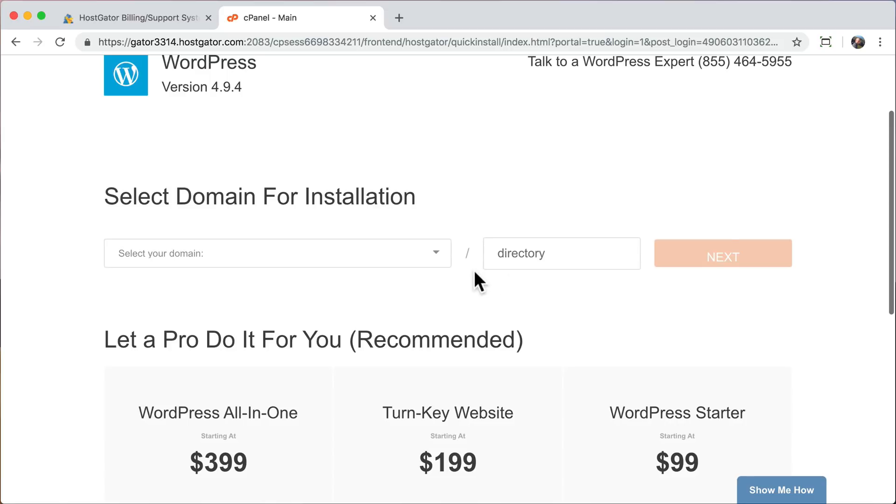
pyautogui.click(276, 253)
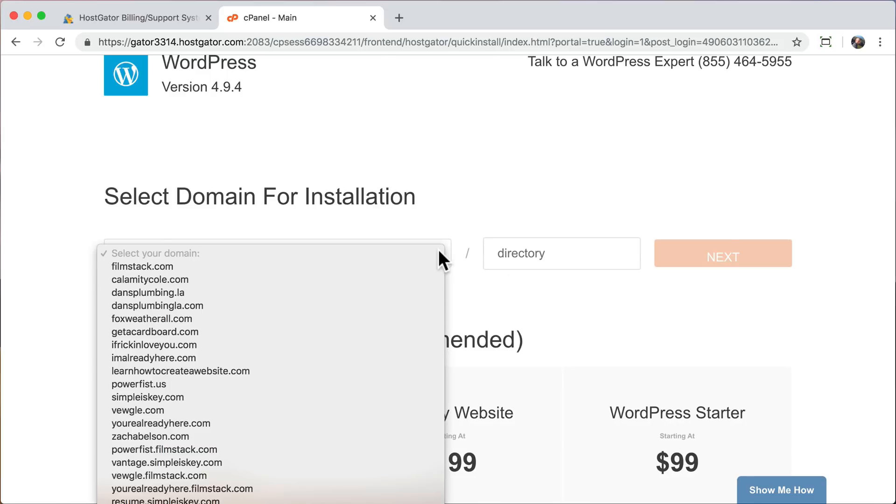
pyautogui.moveTo(180, 371)
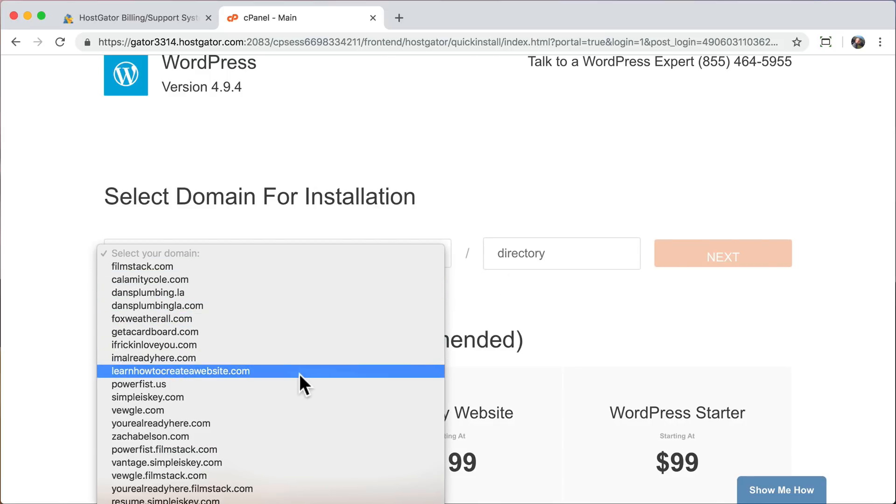
pyautogui.click(180, 371)
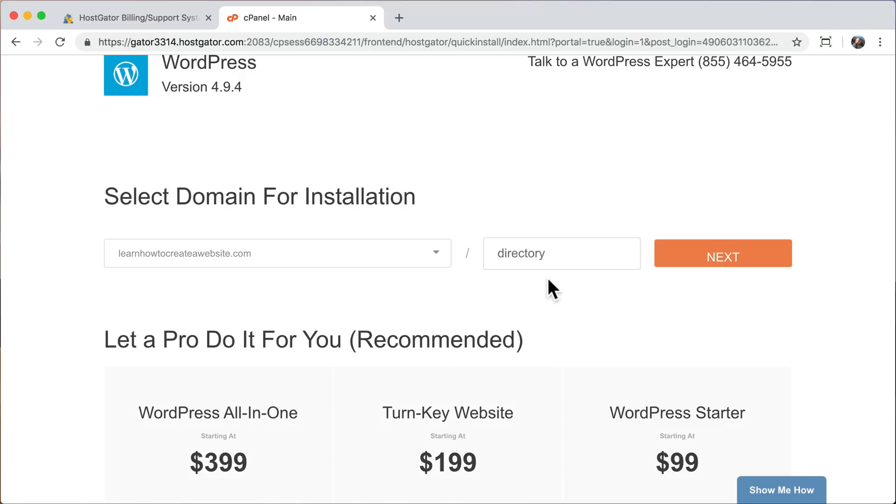
pyautogui.click(722, 253)
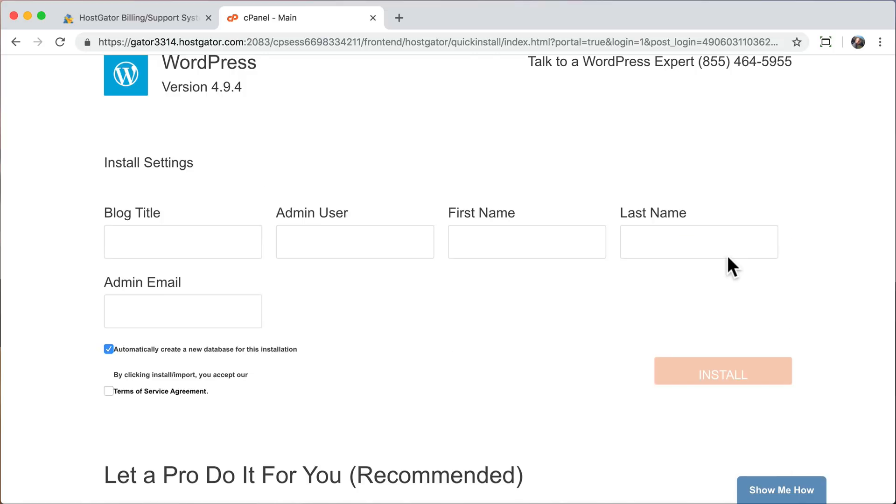
# Fill blog title My Website, admin tyler moore with the gmail address, accept the terms and install.
pyautogui.write('My')
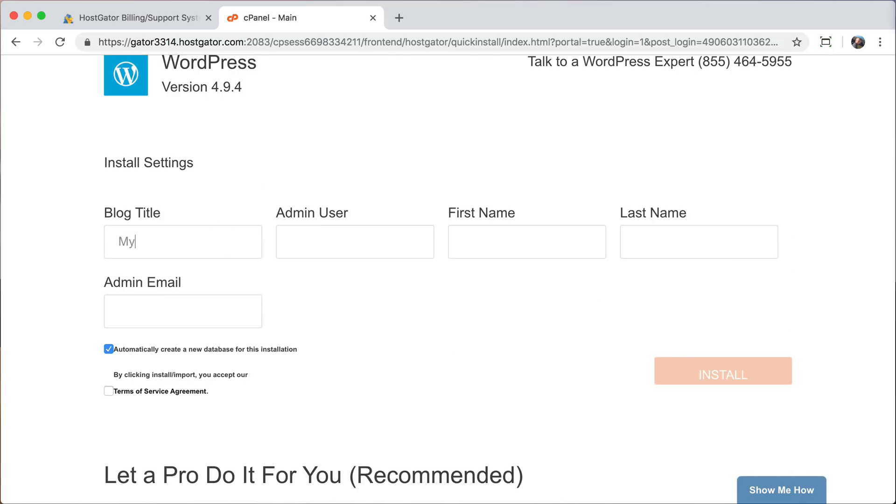
pyautogui.write('tyler')
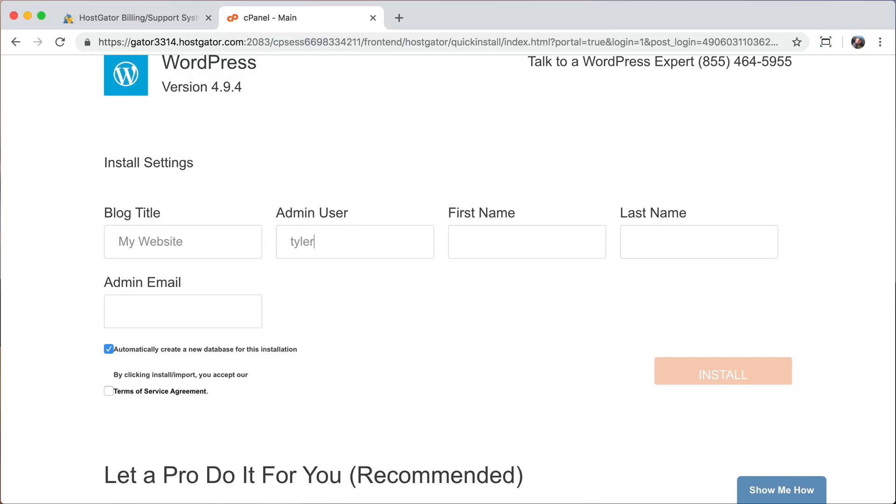
pyautogui.write('moore')
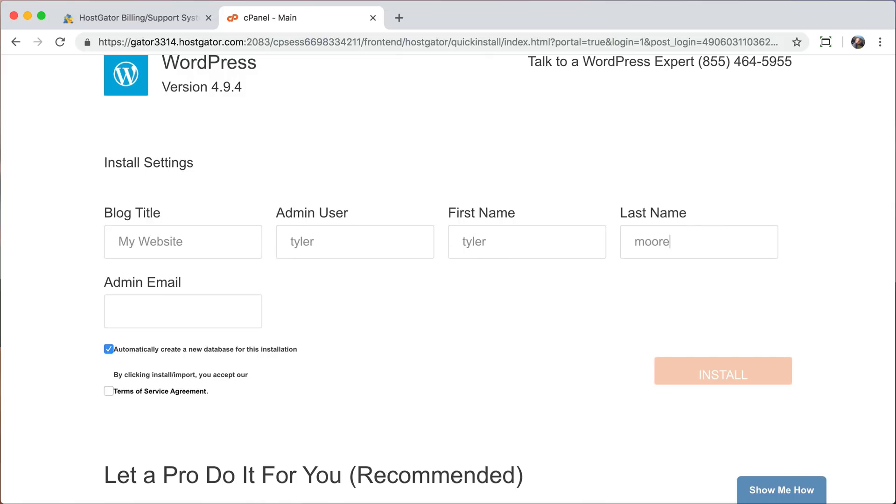
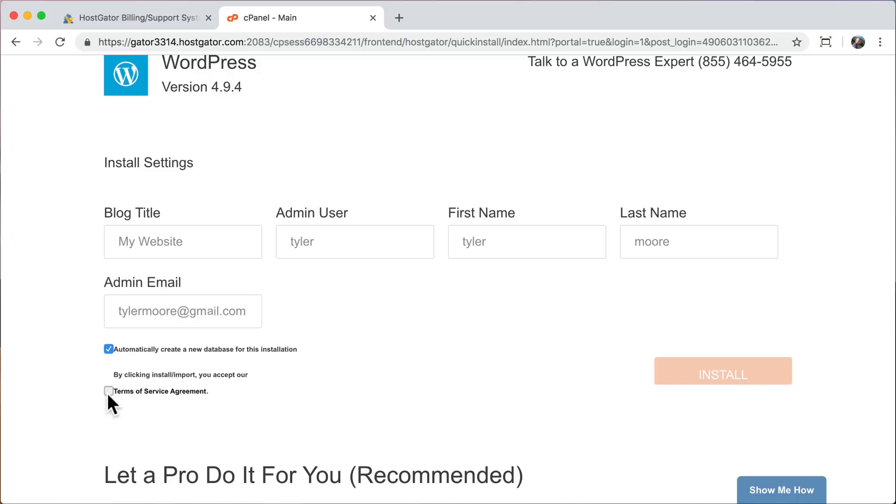
pyautogui.click(721, 370)
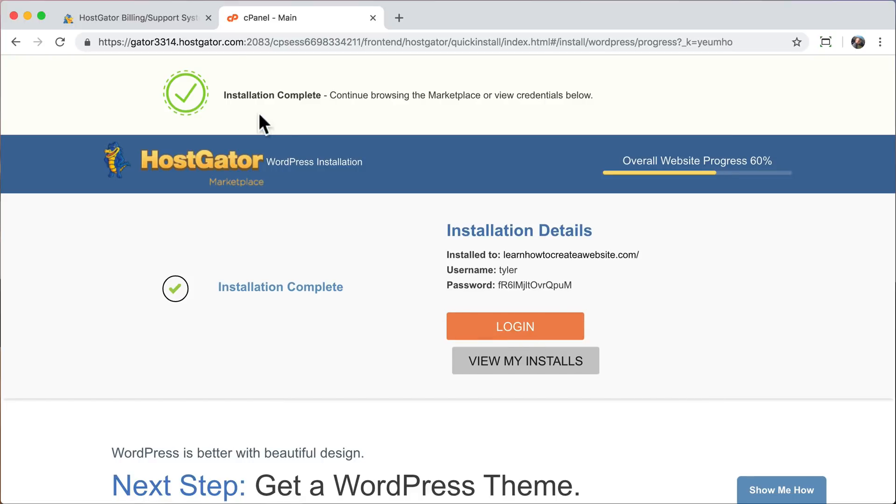
# Go to learnhowtocreateawebsite.com/wp-admin and log in as tyler to reach the Dashboard.
pyautogui.click(208, 17)
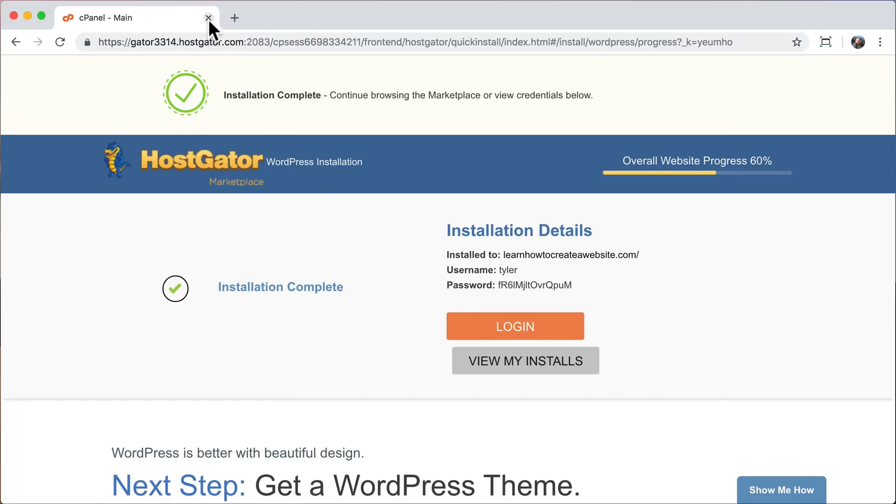
pyautogui.moveTo(237, 48)
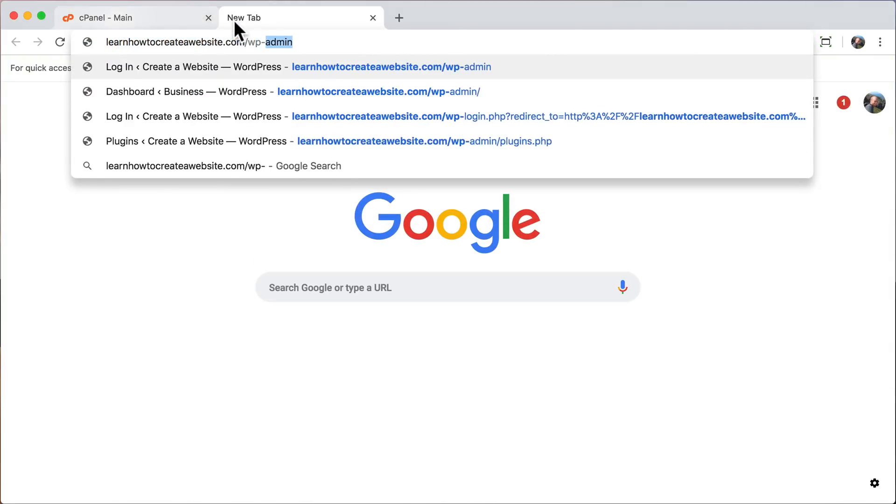
pyautogui.press('Enter')
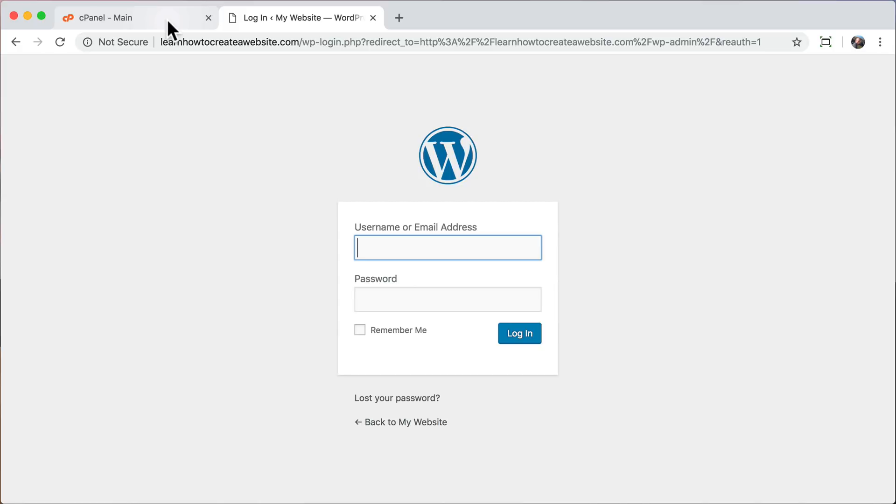
pyautogui.click(114, 17)
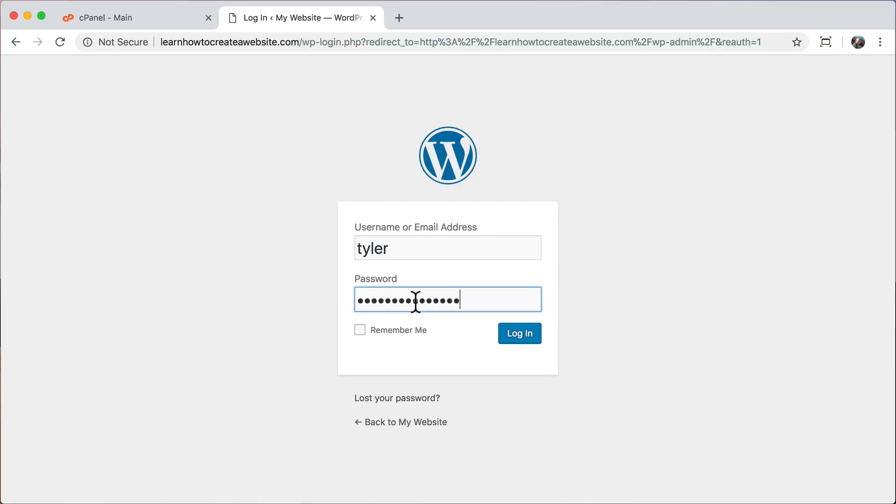
pyautogui.click(519, 334)
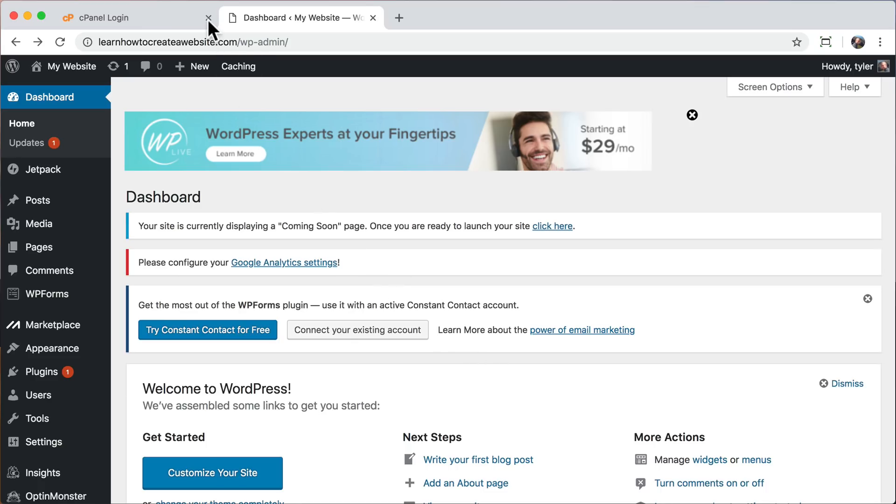
# In Appearance > Themes > Add New, search the theme directory for astra.
pyautogui.click(208, 17)
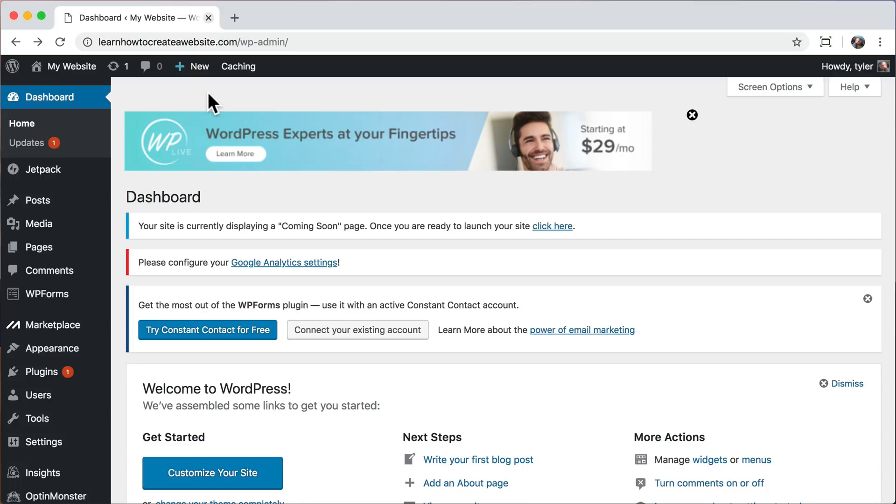
pyautogui.moveTo(201, 162)
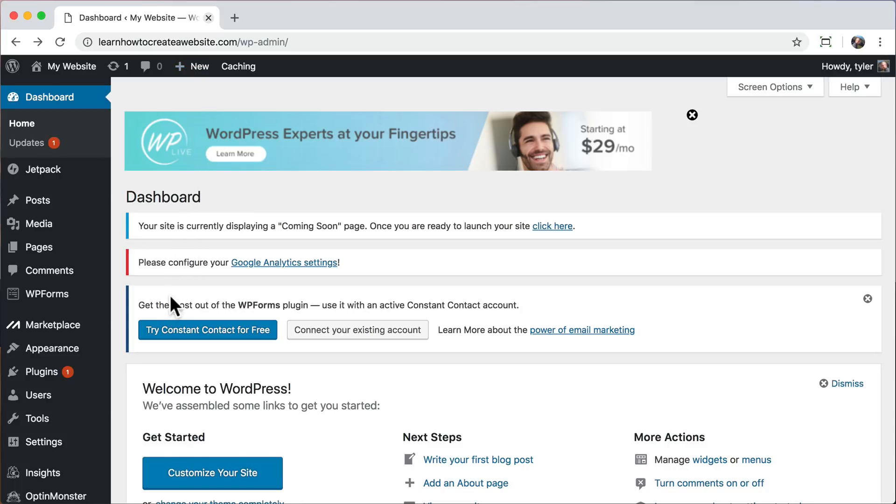
pyautogui.moveTo(153, 366)
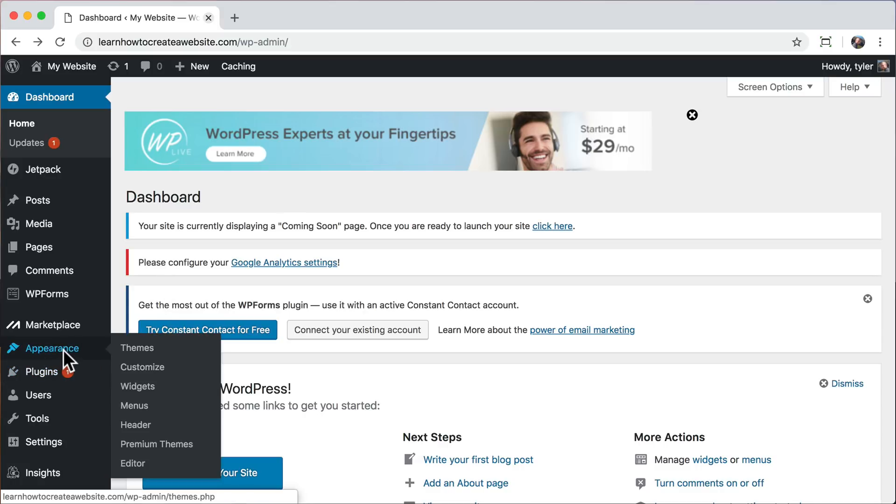
pyautogui.click(137, 347)
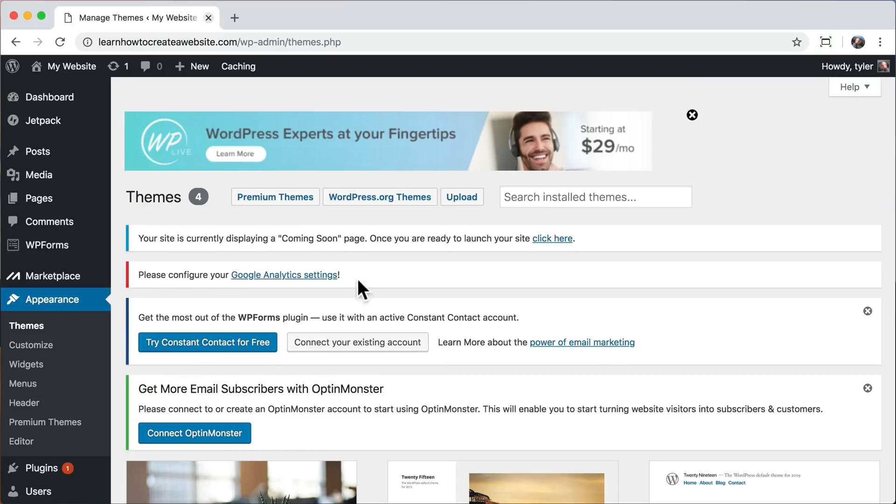
pyautogui.click(379, 197)
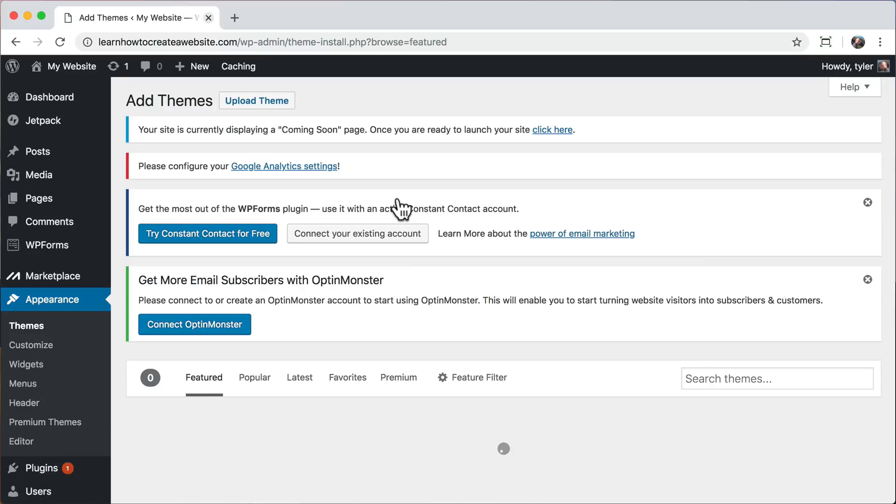
pyautogui.click(776, 378)
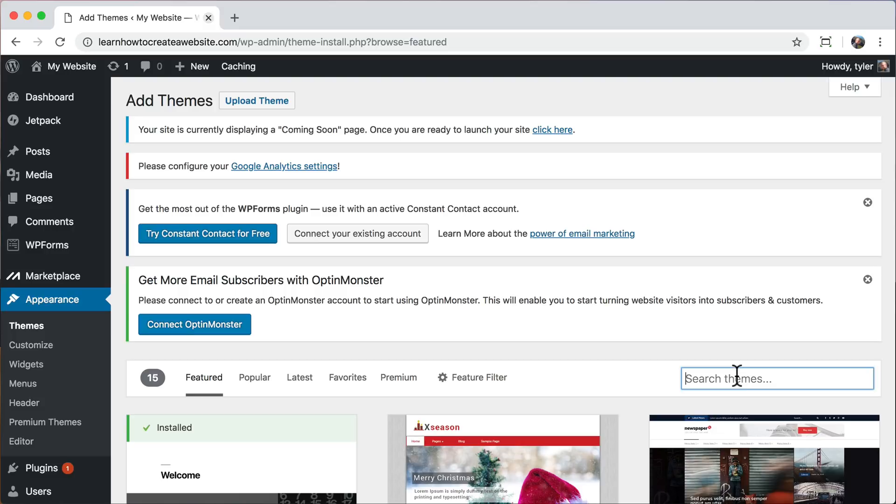
pyautogui.write('astra')
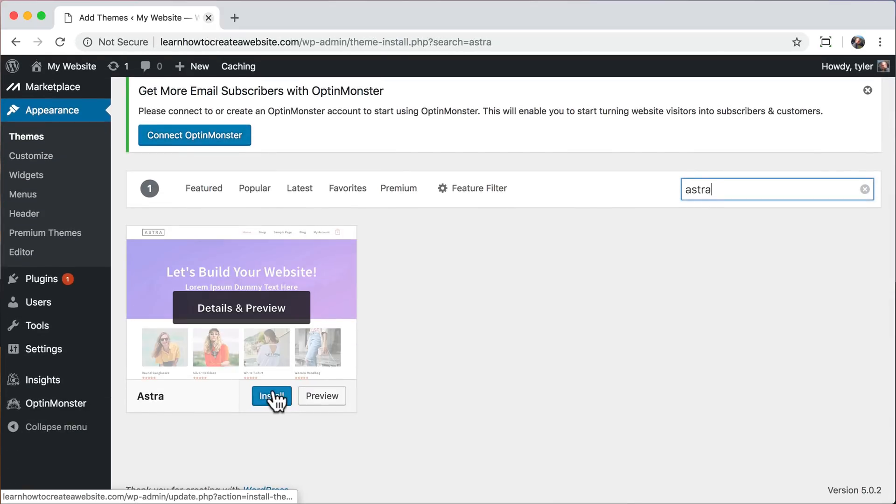
# Install the Astra theme and activate it as the site's theme.
pyautogui.click(272, 396)
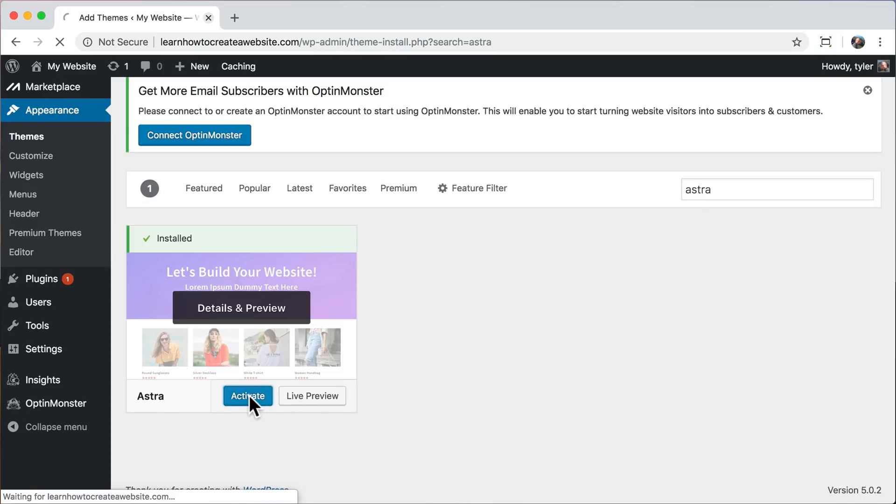
pyautogui.click(248, 396)
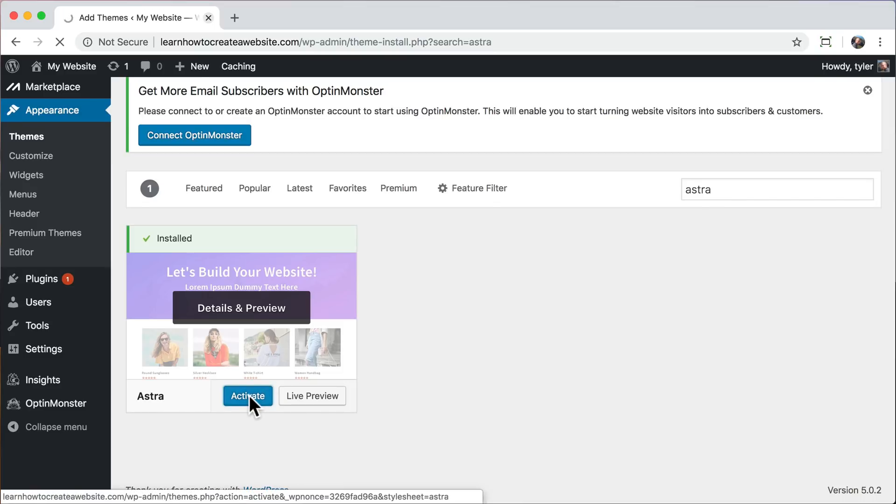
pyautogui.click(248, 396)
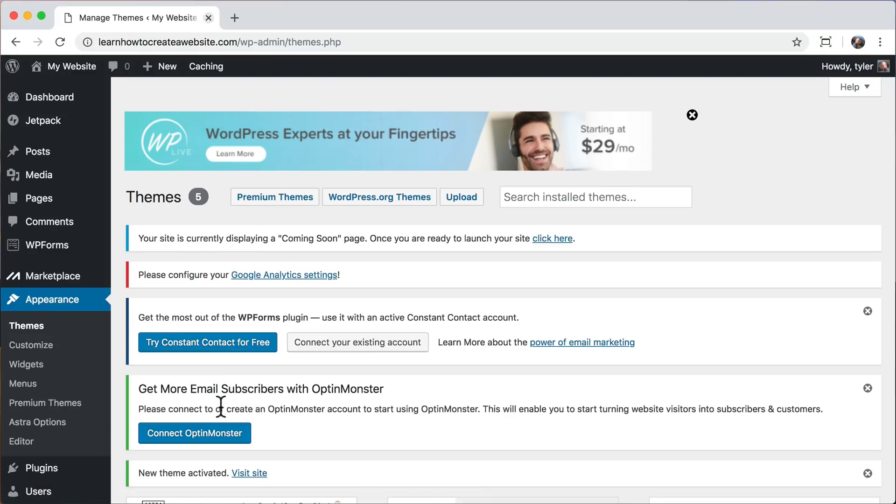
pyautogui.moveTo(40, 468)
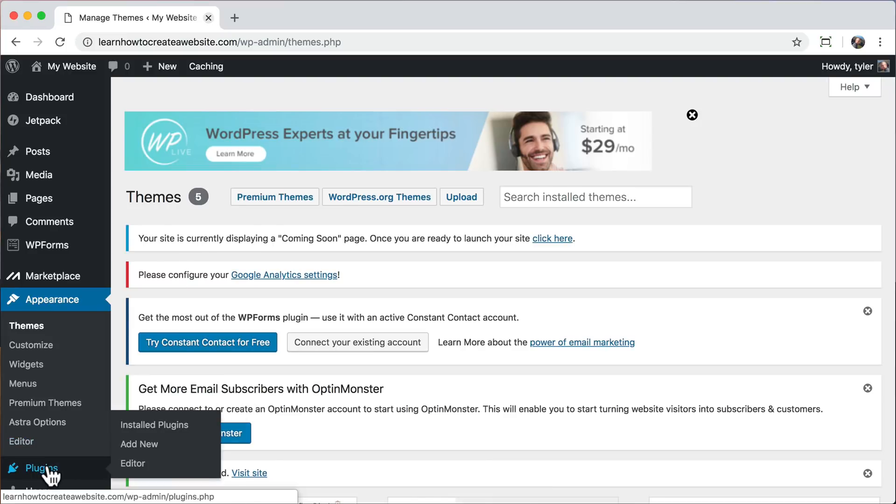
# On the Plugins page, select all seven preinstalled plugins and deactivate them in bulk.
pyautogui.click(40, 468)
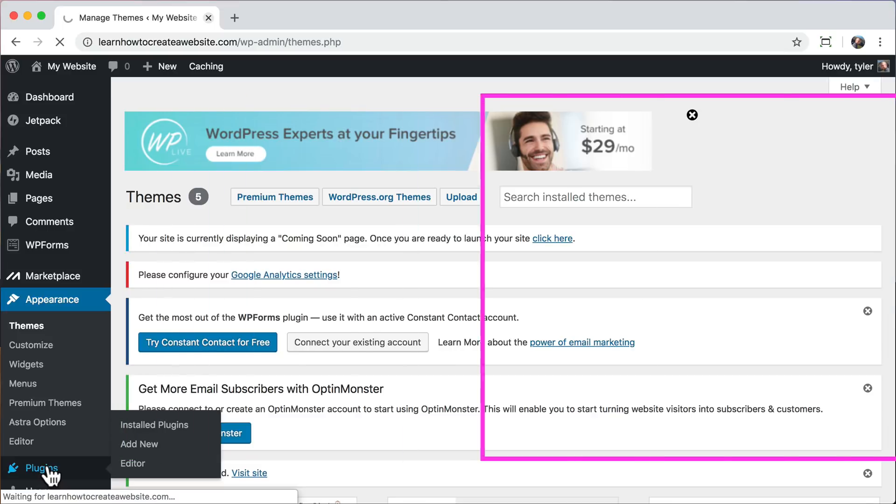
pyautogui.click(154, 424)
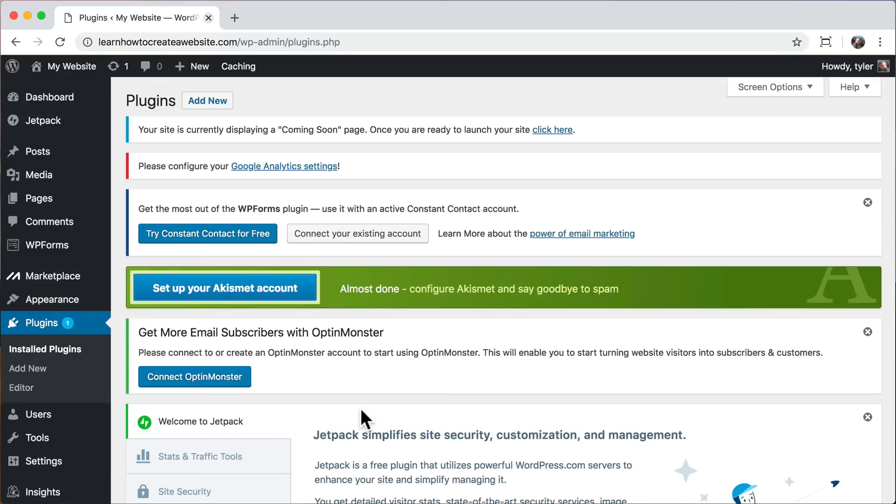
pyautogui.scroll(-3)
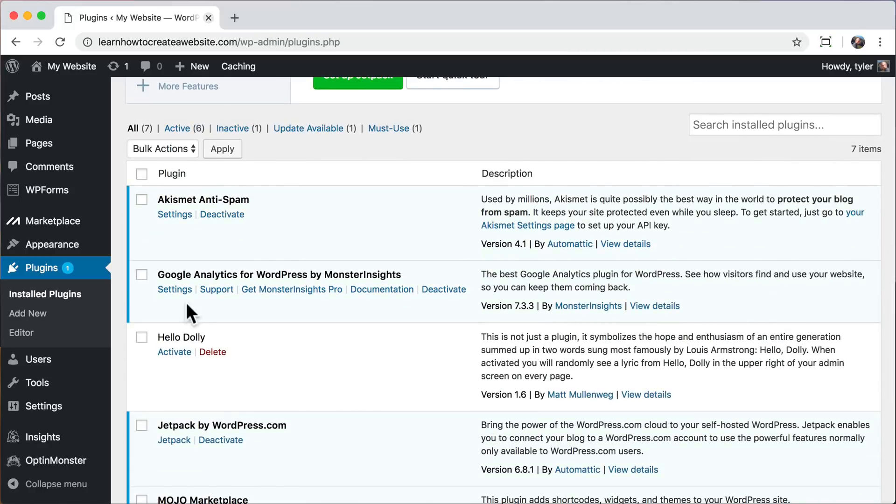
pyautogui.click(141, 174)
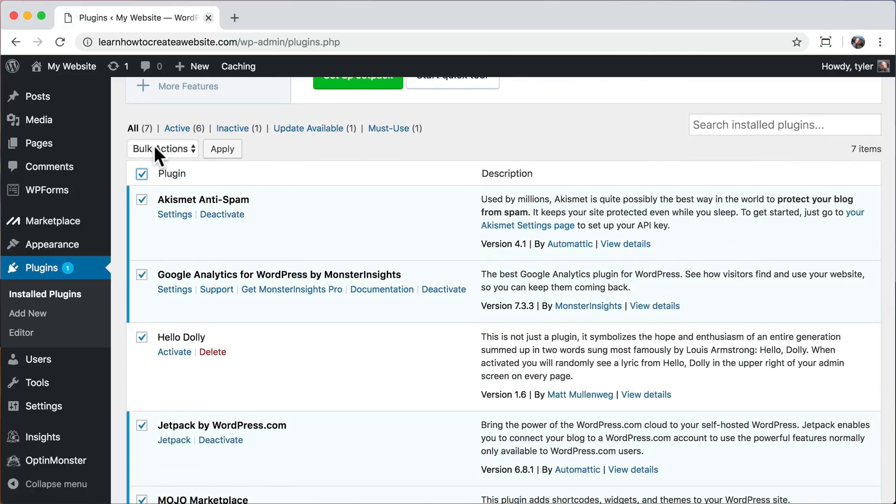
pyautogui.click(163, 149)
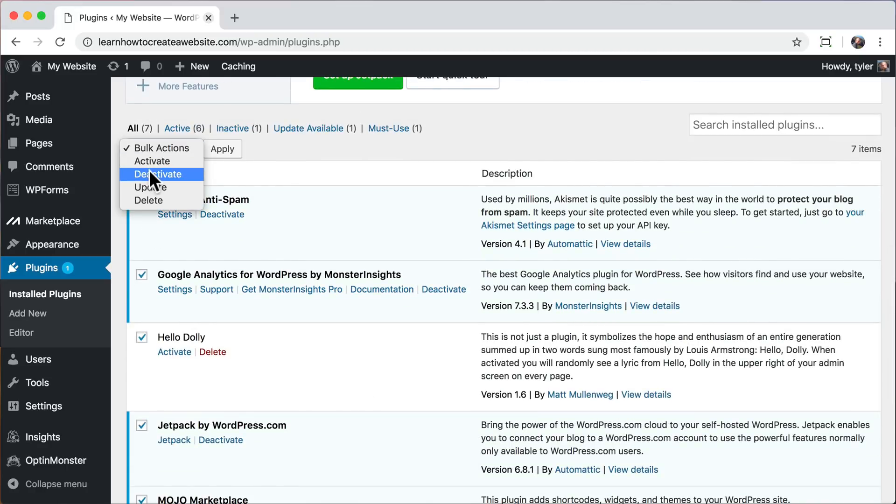
pyautogui.click(223, 149)
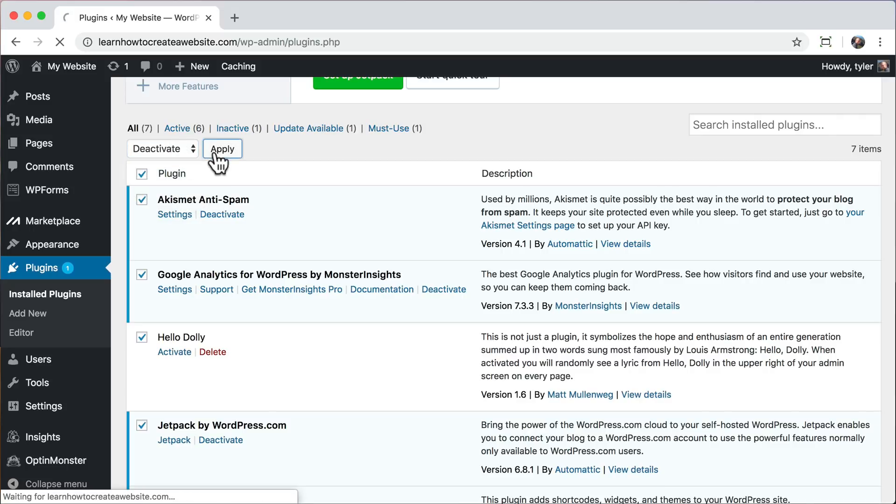
# Select all plugins again, bulk-delete them and confirm removing their data.
pyautogui.click(222, 148)
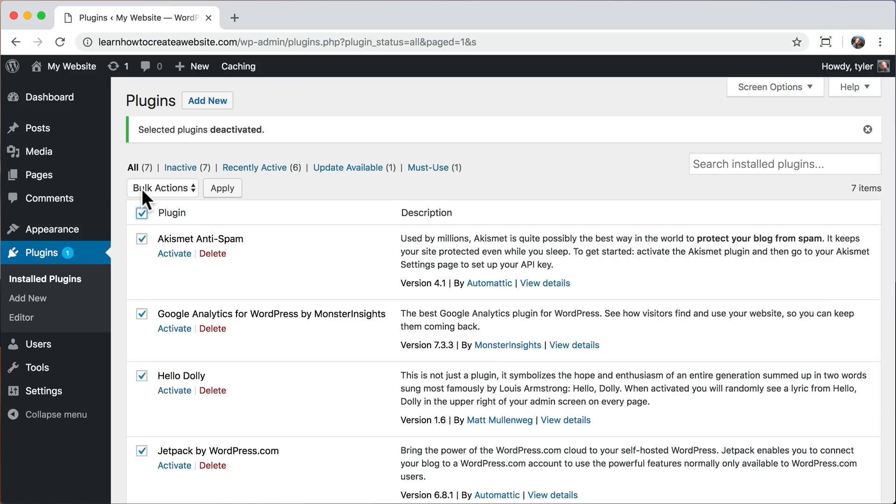
pyautogui.click(162, 188)
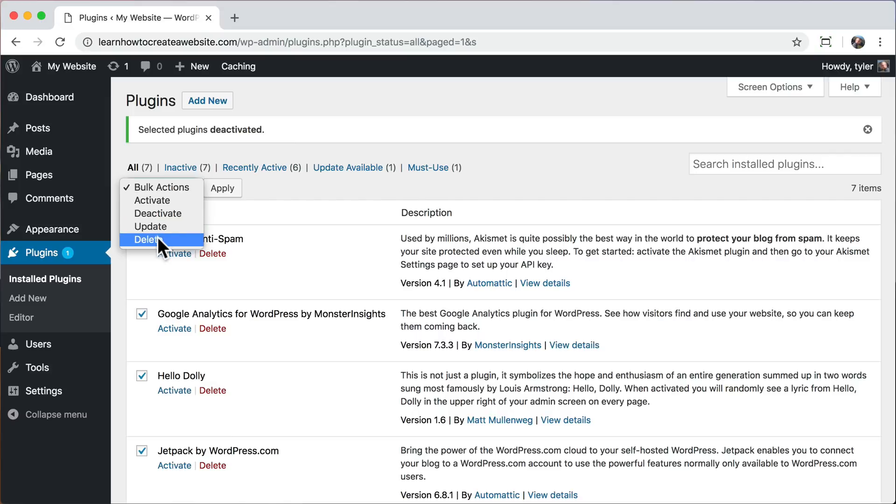
pyautogui.click(148, 239)
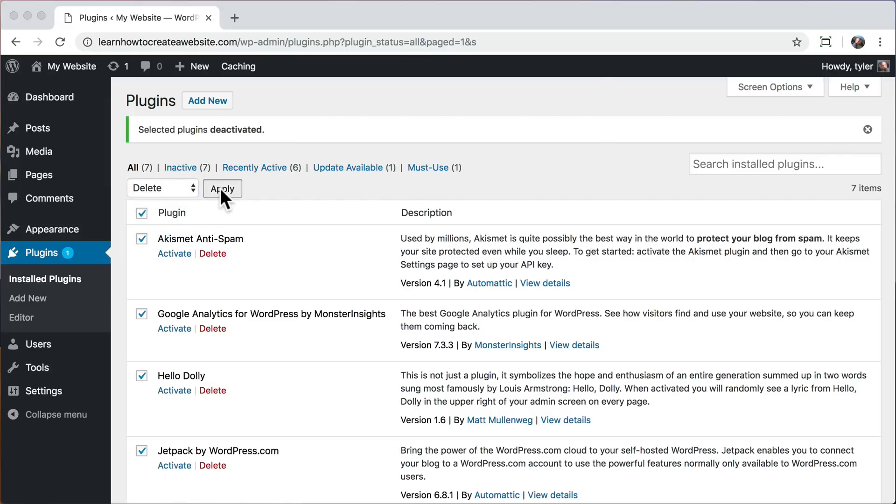
pyautogui.click(223, 187)
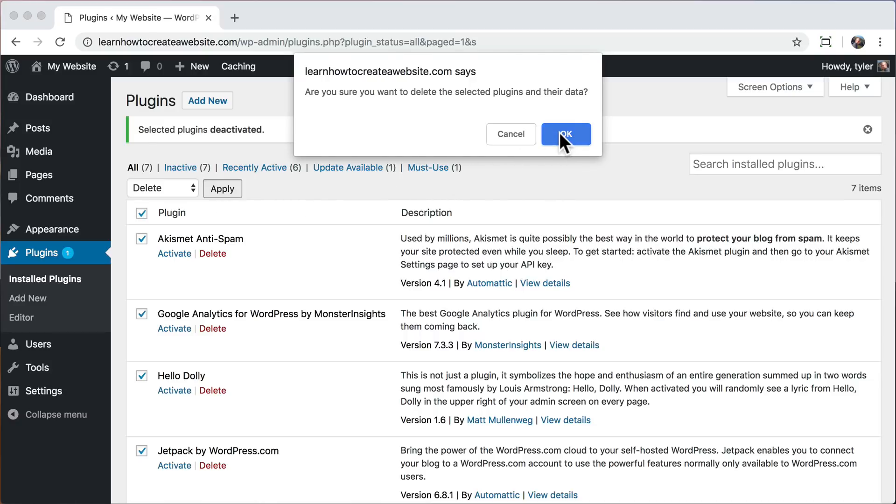
pyautogui.click(566, 134)
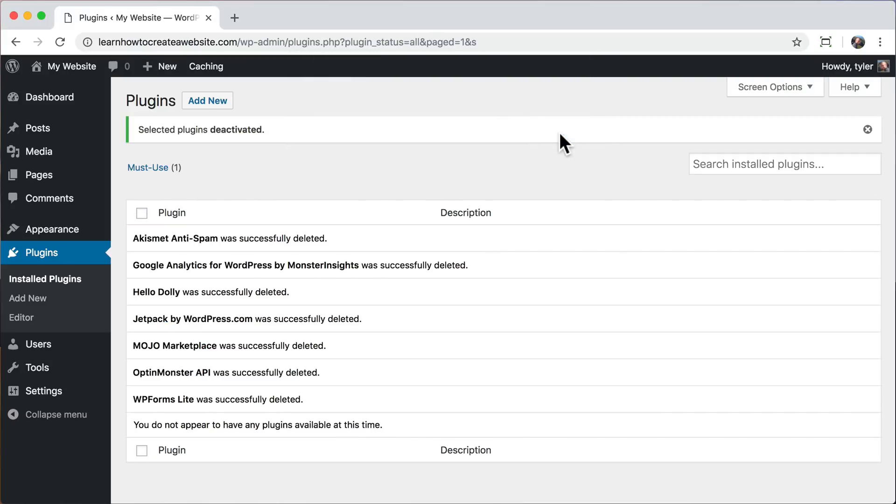
pyautogui.moveTo(207, 101)
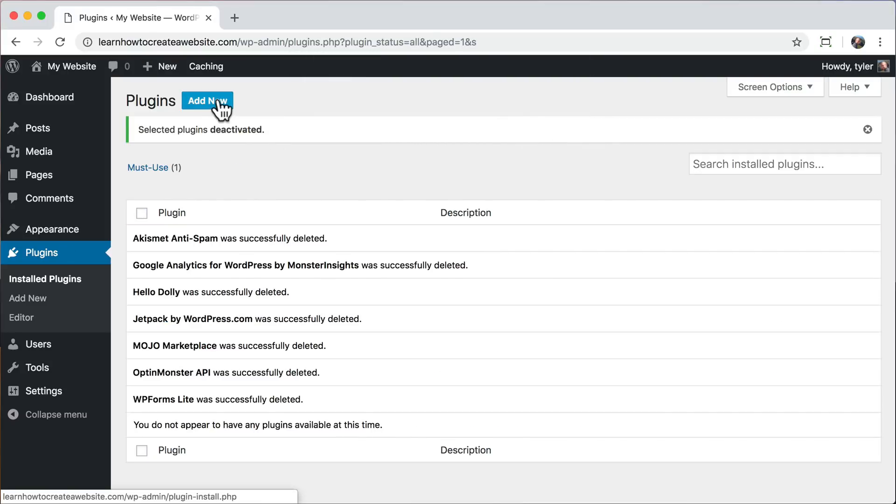
# In Plugins > Add New, search the directory for 'astra starter sites'.
pyautogui.click(208, 101)
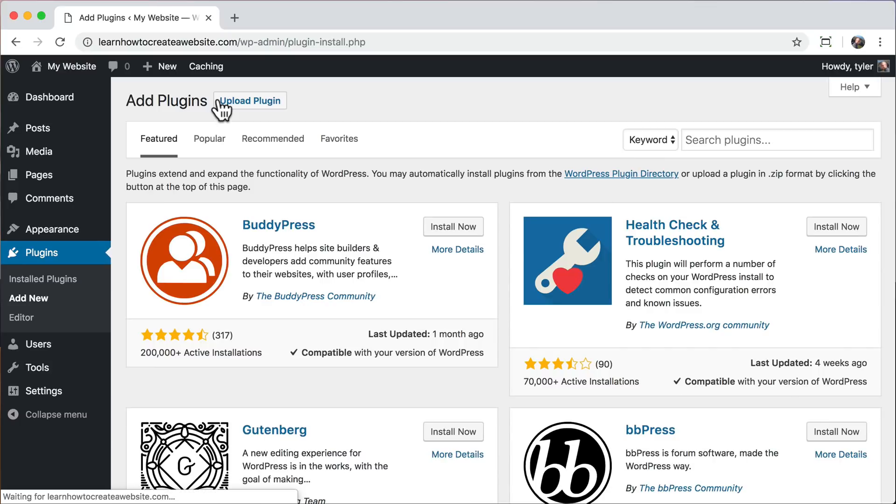
pyautogui.click(776, 139)
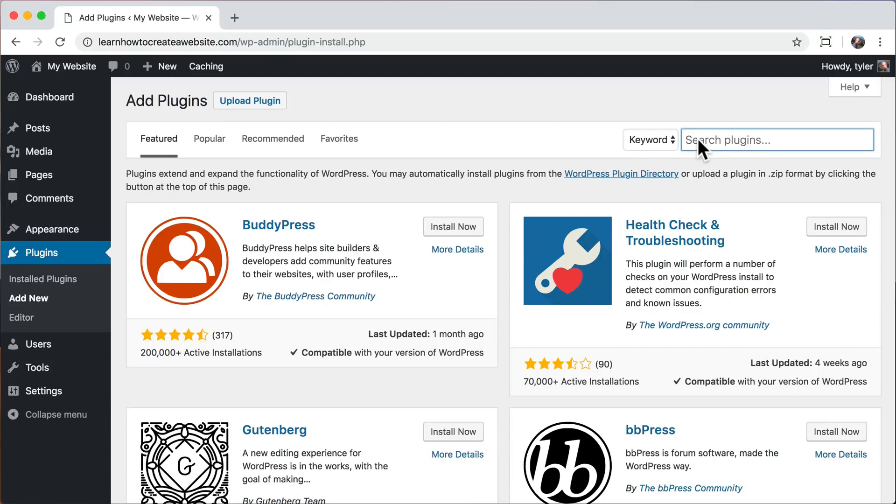
pyautogui.write('astra')
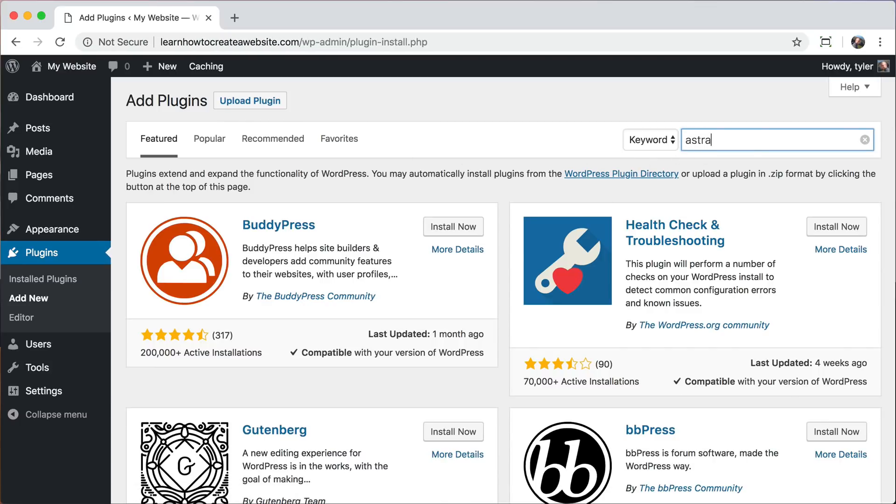
pyautogui.write('starter sites')
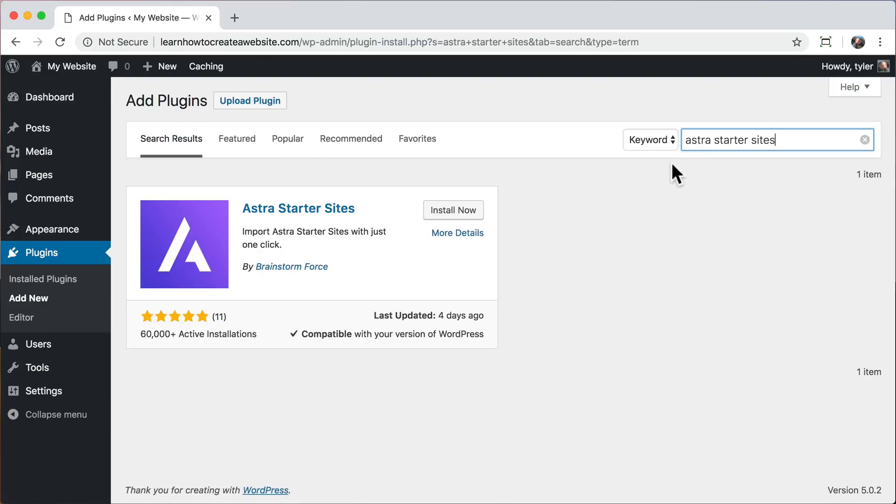
# Install the Astra Starter Sites plugin and activate it.
pyautogui.click(453, 210)
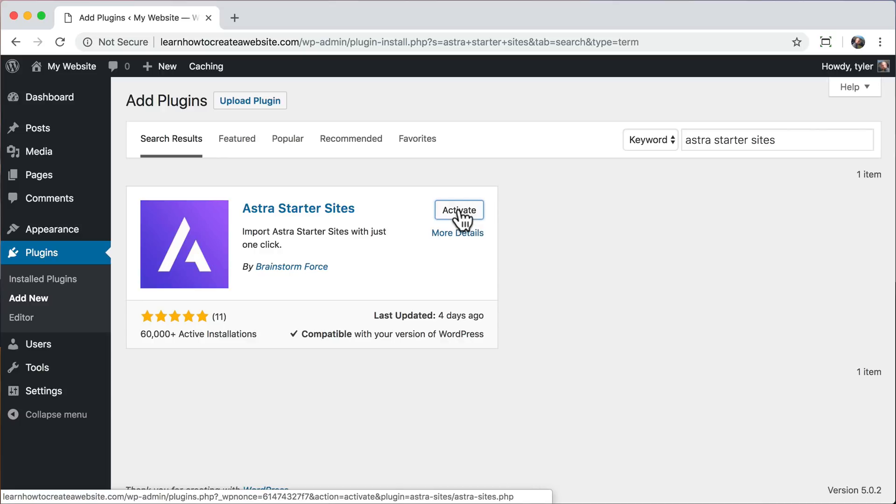
pyautogui.click(459, 210)
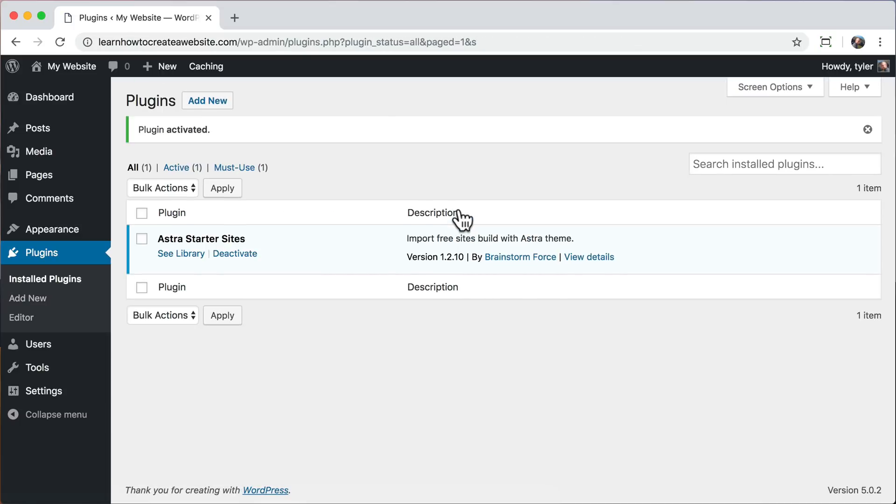
# Filter the Astra starter-site library to Elementor sites and select the Outdoor Adventure site.
pyautogui.click(180, 253)
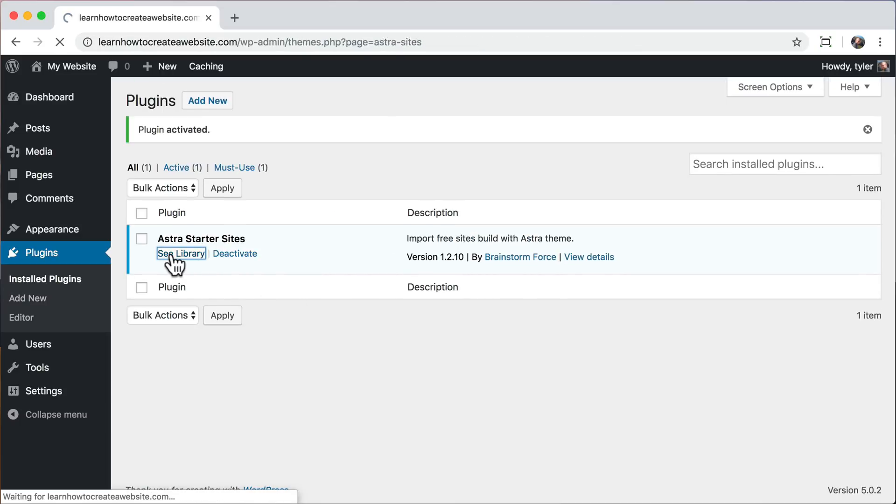
pyautogui.click(181, 253)
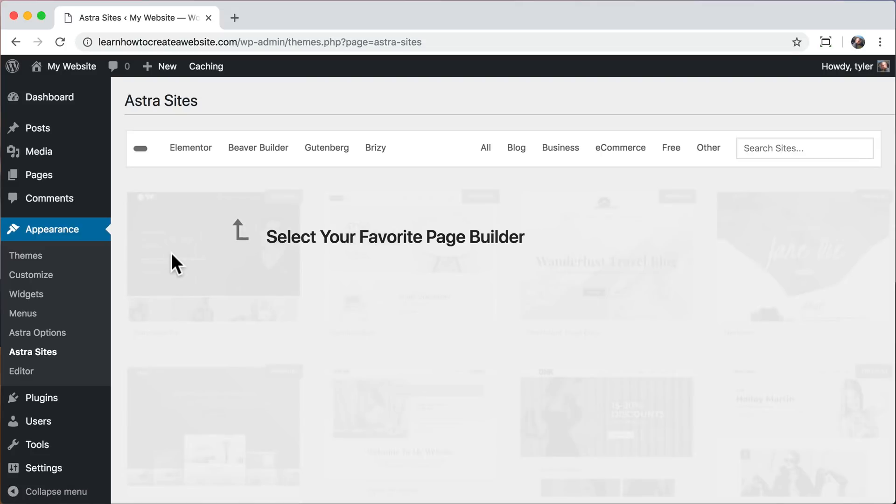
pyautogui.click(190, 147)
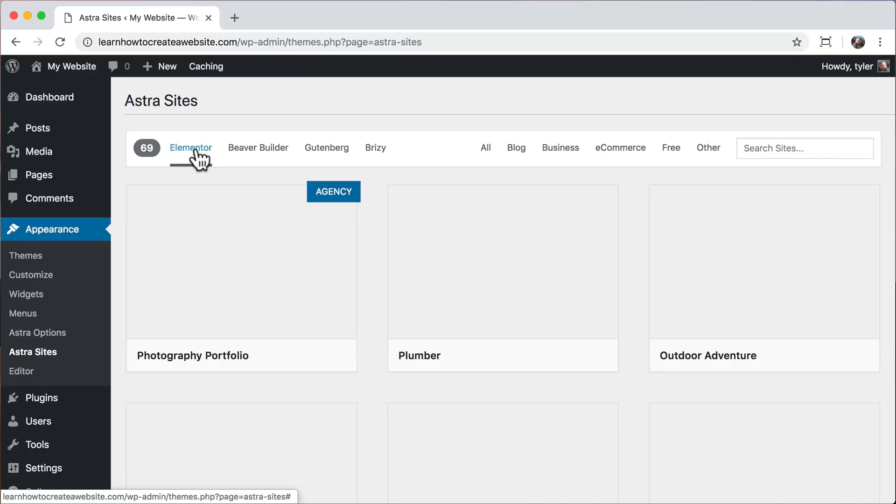
pyautogui.click(191, 147)
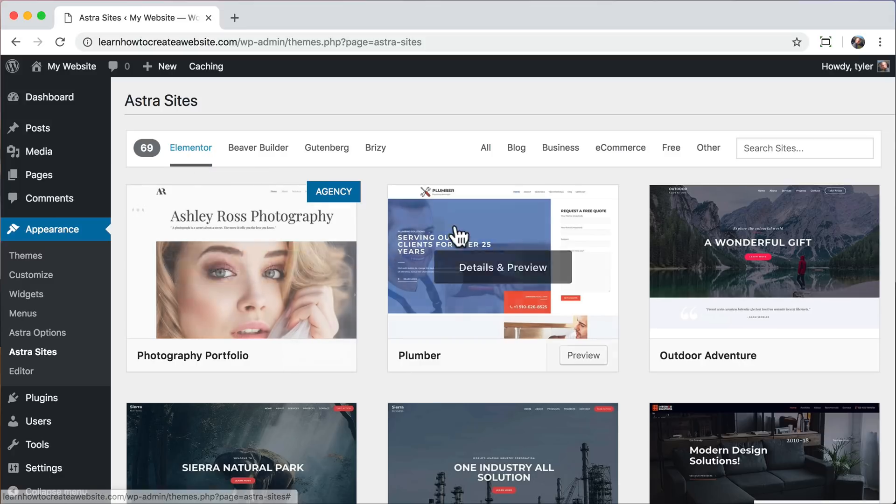
pyautogui.scroll(-3)
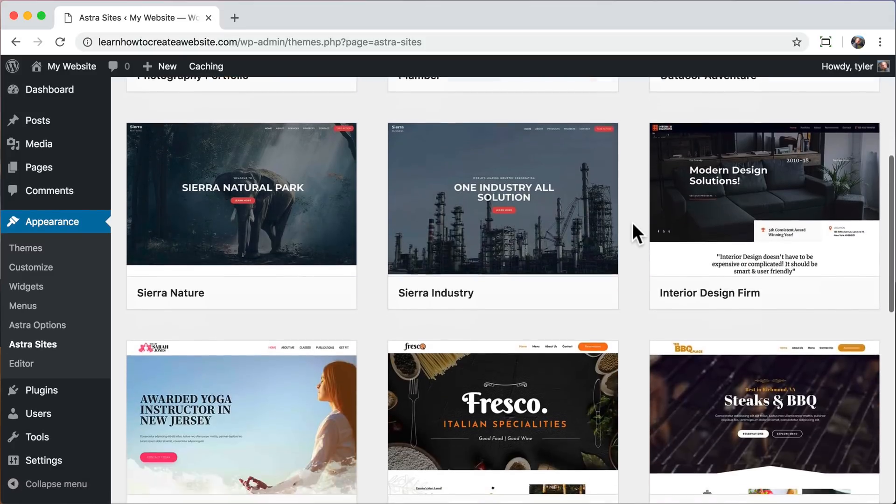
pyautogui.scroll(3)
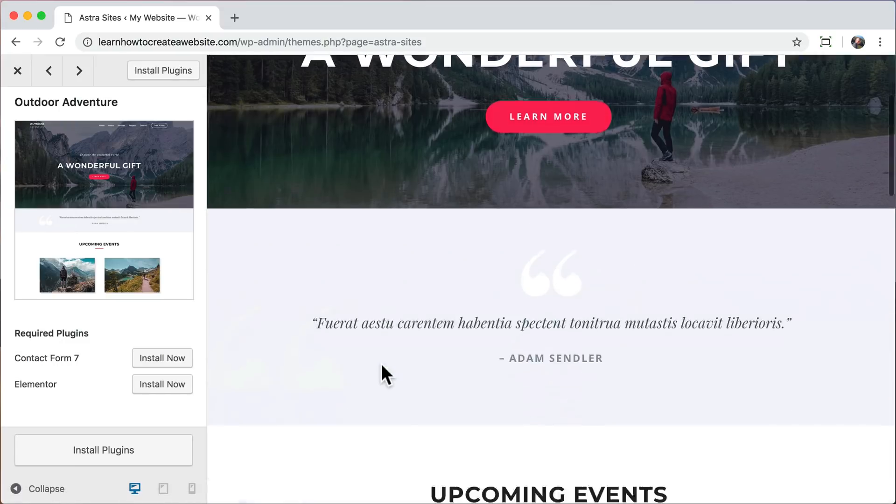
# Install Contact Form 7 and Elementor, import the Outdoor Adventure site, and view the finished site.
pyautogui.click(104, 450)
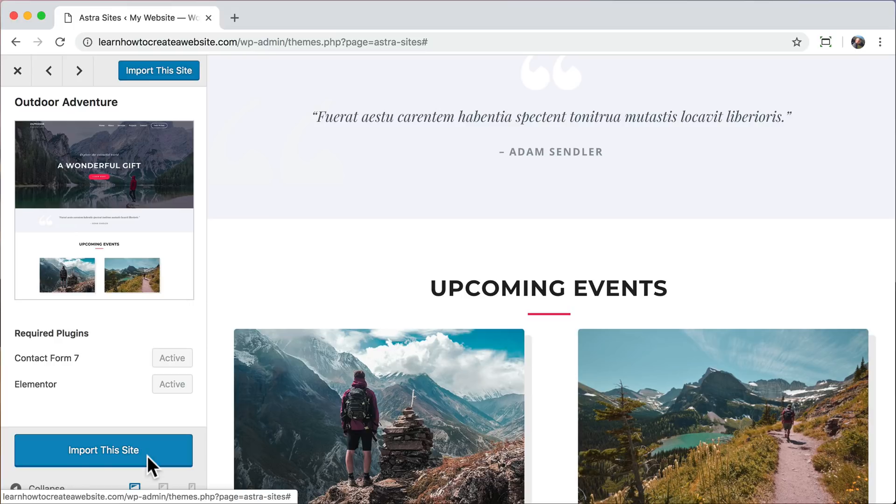
pyautogui.click(104, 450)
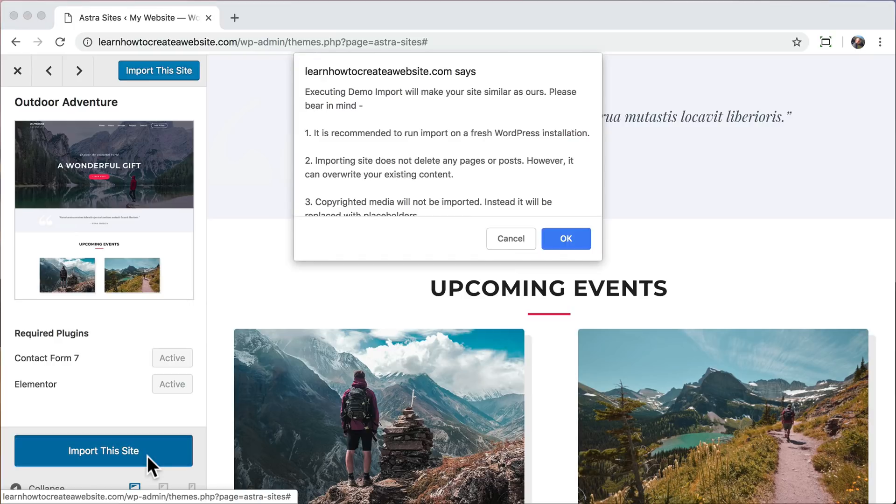
pyautogui.click(565, 239)
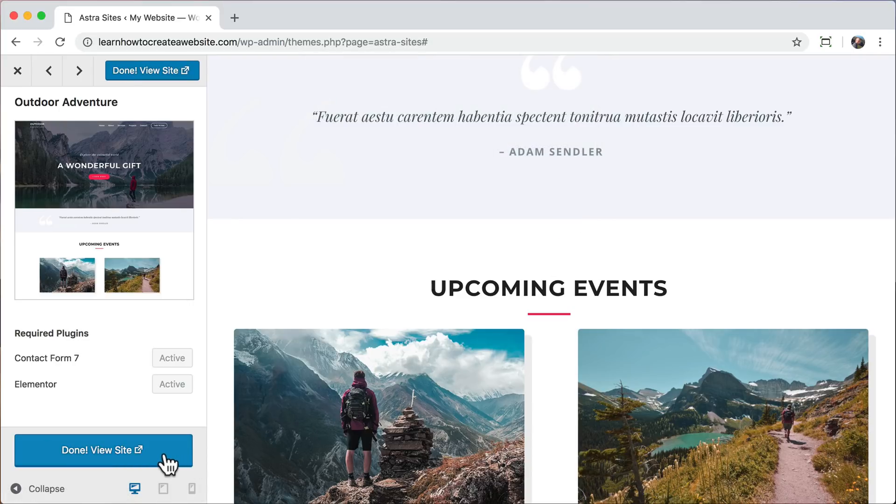
pyautogui.click(104, 450)
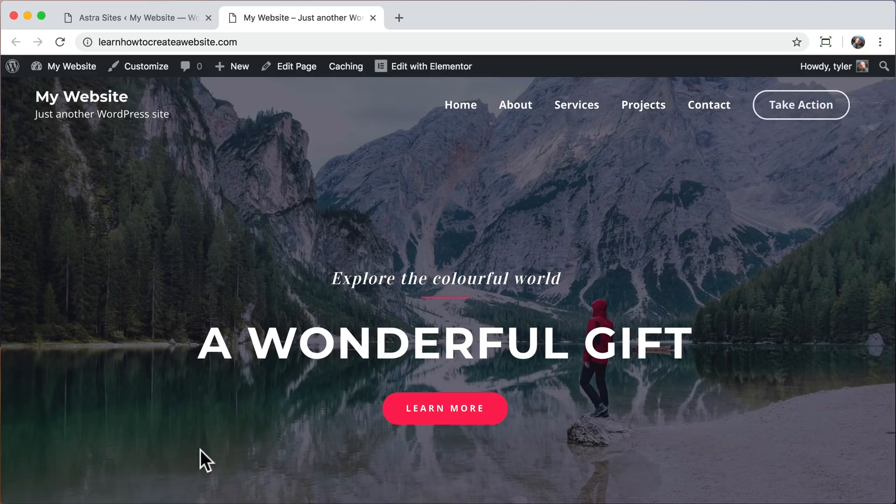
# Tour the imported site's About and Contact pages from the site menu.
pyautogui.scroll(-3)
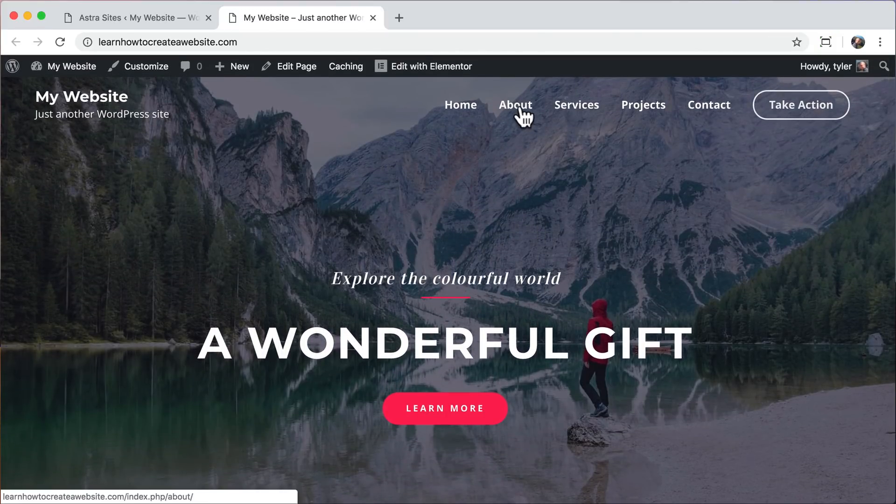
pyautogui.click(515, 104)
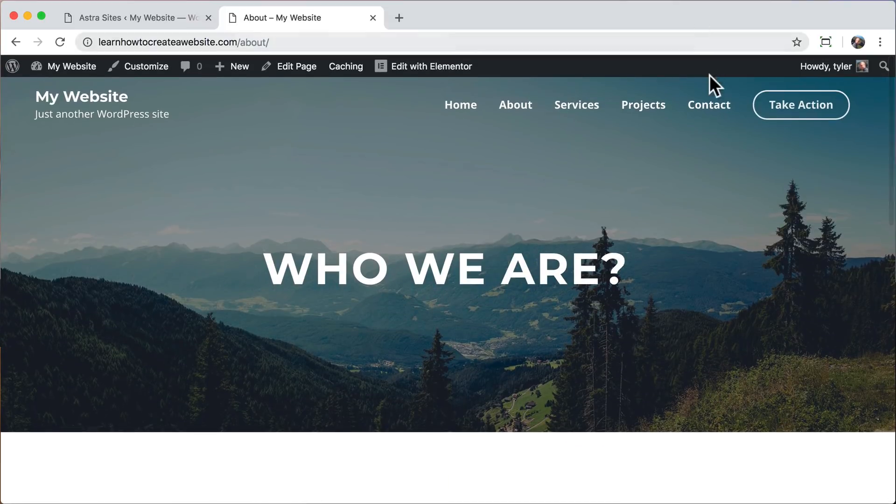
pyautogui.click(709, 104)
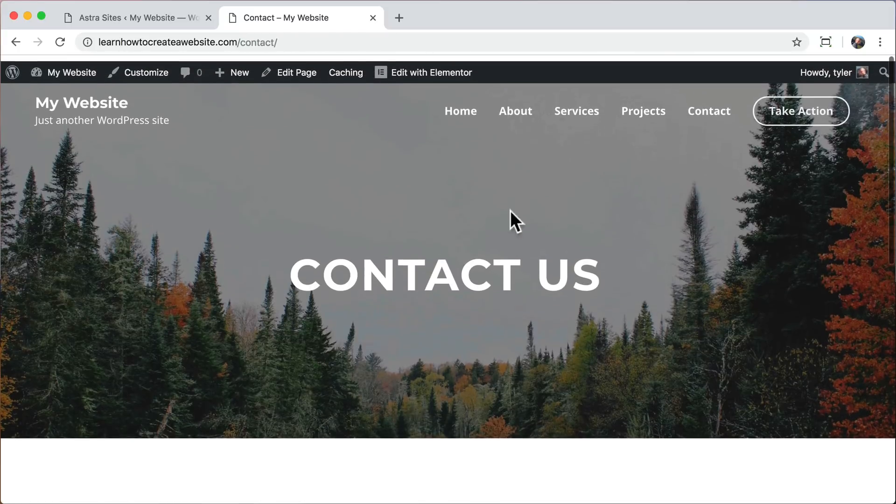
# Return to the home page, close the Astra Sites admin page, and start editing with Elementor.
pyautogui.click(459, 104)
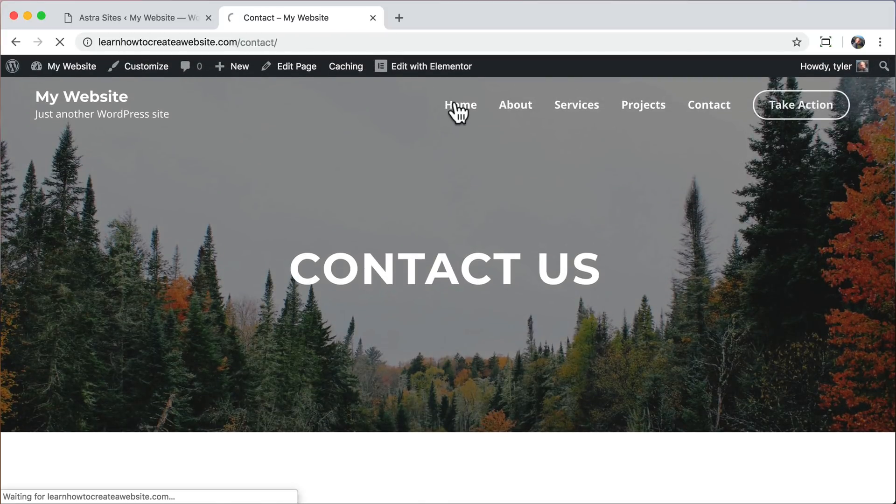
pyautogui.click(460, 105)
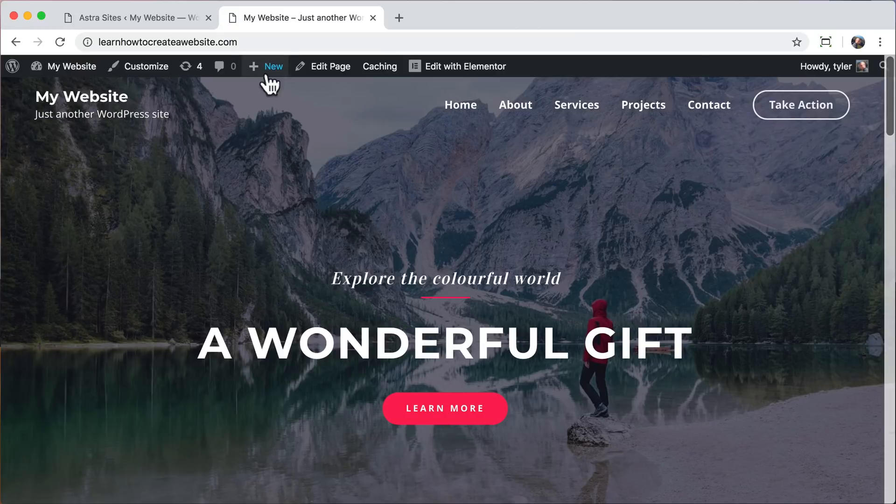
pyautogui.click(208, 18)
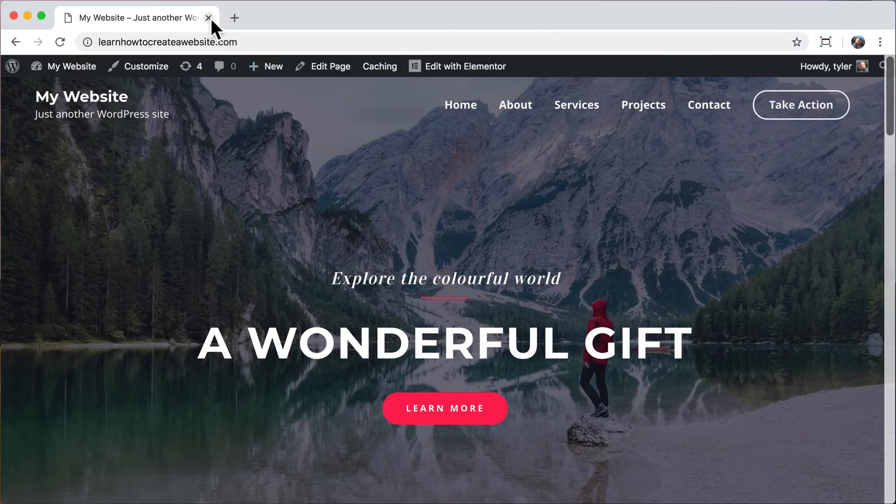
pyautogui.click(465, 66)
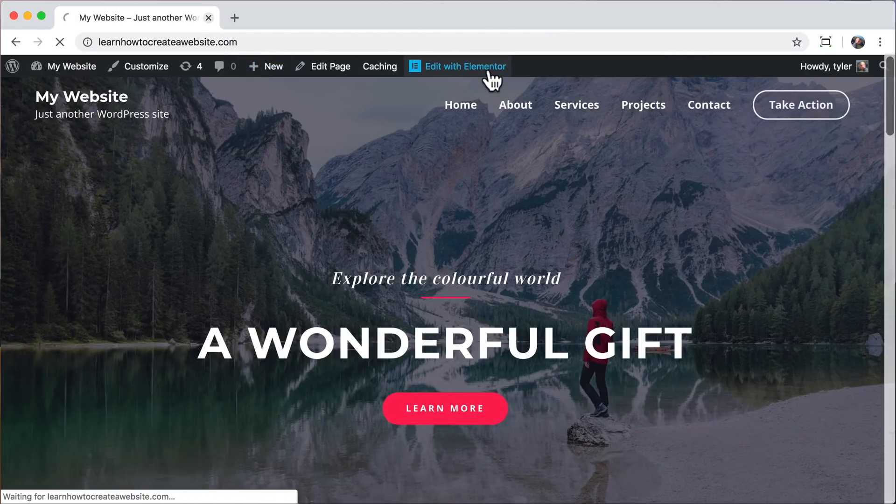
# Add a Heading widget into a new section below the hero.
pyautogui.click(465, 66)
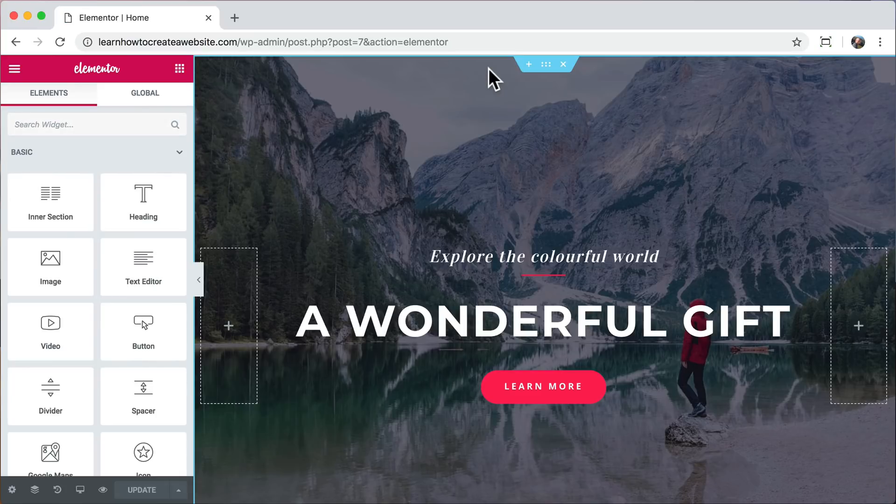
pyautogui.scroll(-3)
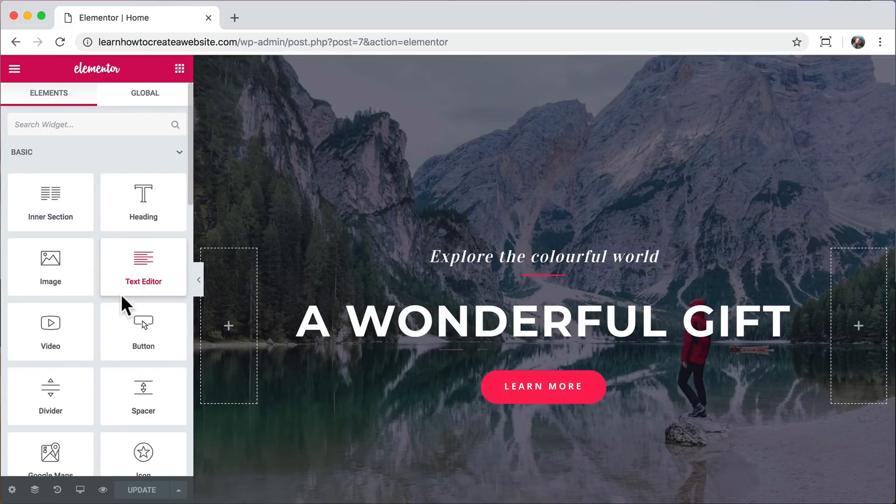
pyautogui.scroll(-3)
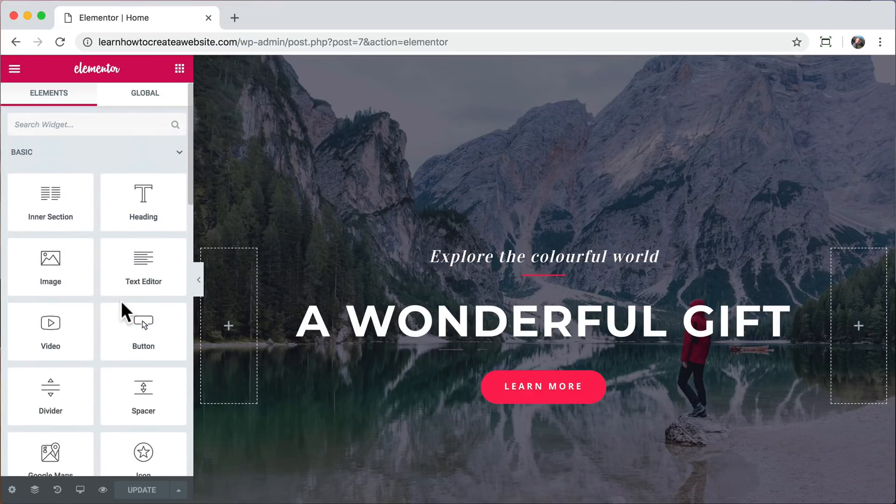
pyautogui.scroll(-3)
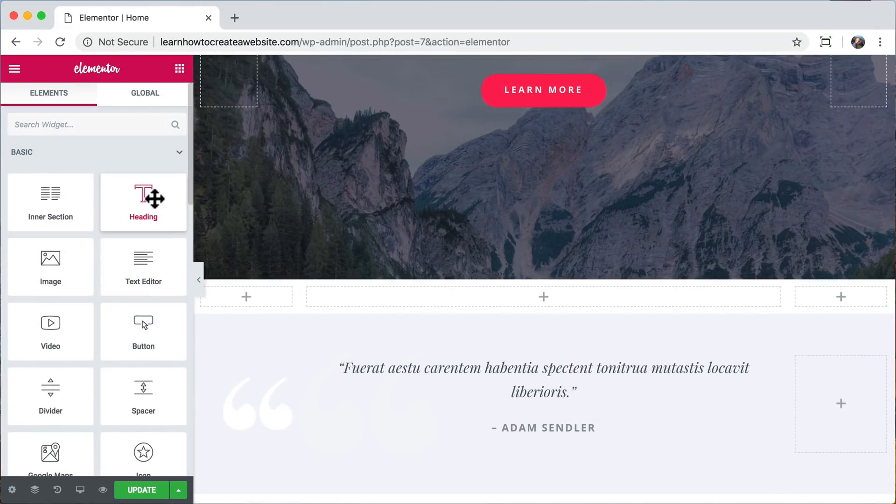
pyautogui.moveTo(50, 267); pyautogui.dragTo(352, 306)
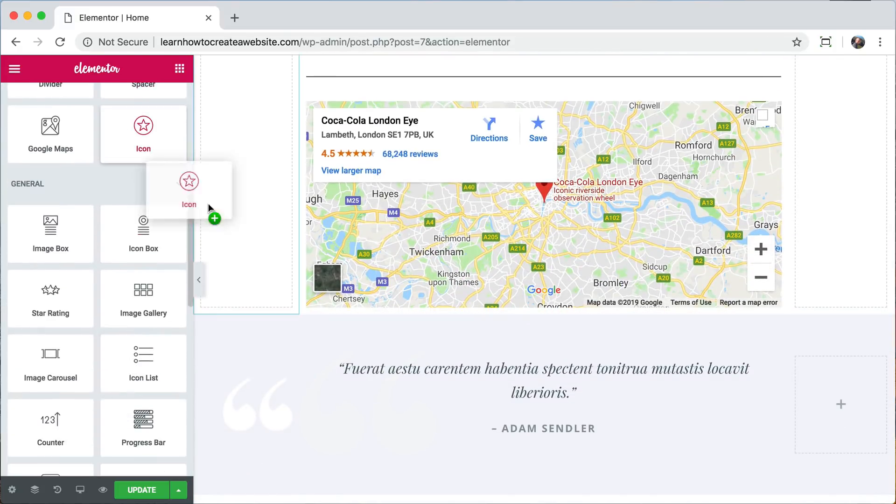
# Add an Icon and the remaining sample widgets, flipping the image carousel to another slide.
pyautogui.moveTo(50, 229); pyautogui.dragTo(554, 353)
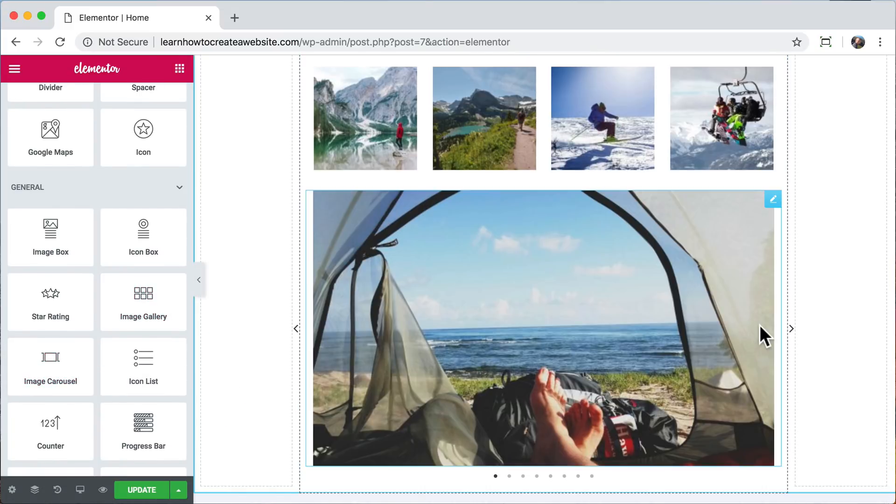
pyautogui.click(790, 328)
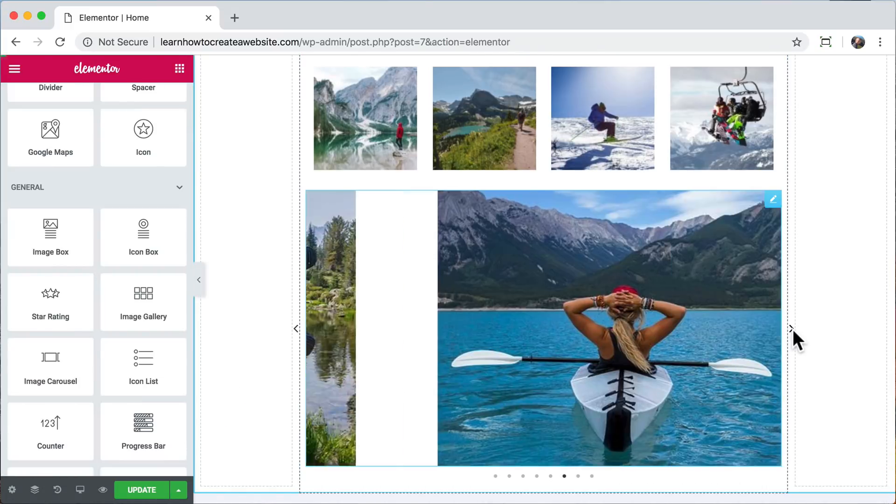
pyautogui.scroll(-3)
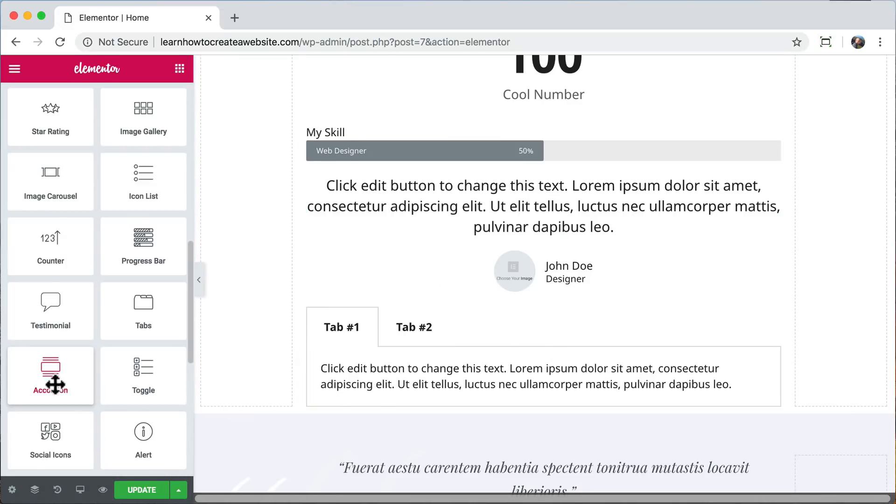
pyautogui.scroll(-3)
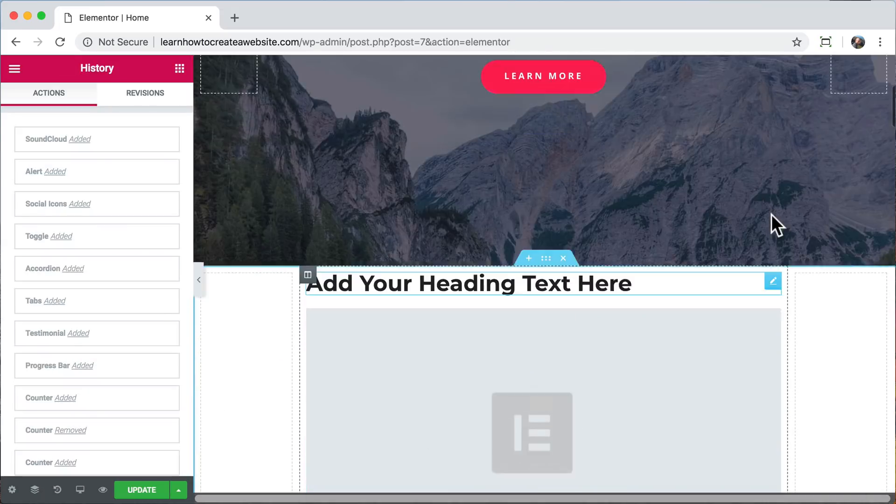
# Undo the sample widget section so the hero sits above the quote section, ready to edit the heading.
pyautogui.scroll(-3)
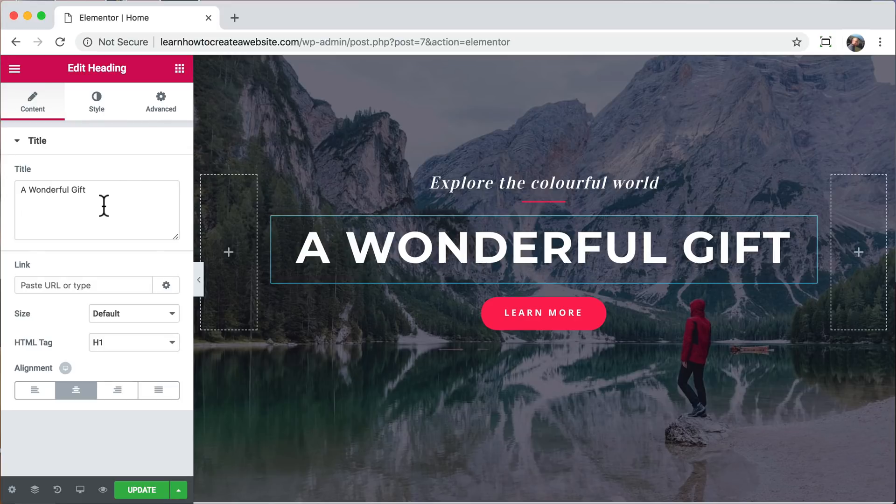
# Retitle the hero OUR NEW WORLD with a 'contact us' button and sign the quote '- HELEN KELLER'.
pyautogui.write('our')
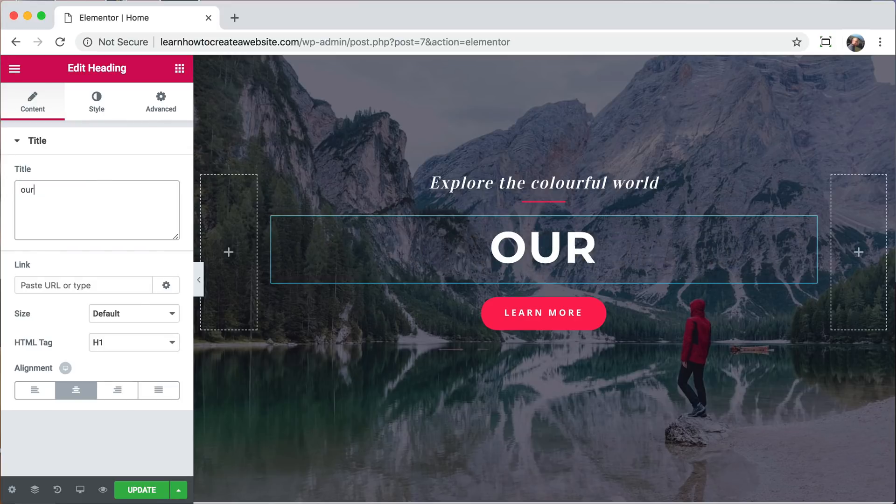
pyautogui.click(543, 313)
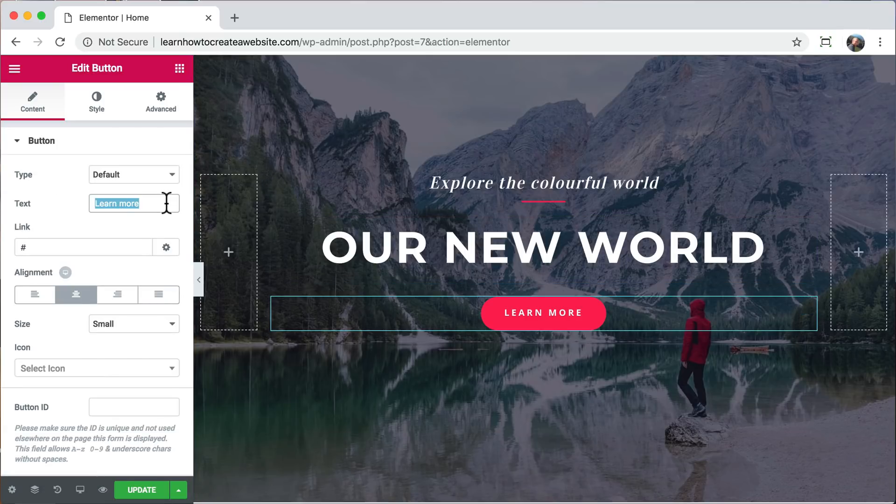
pyautogui.write('contact us')
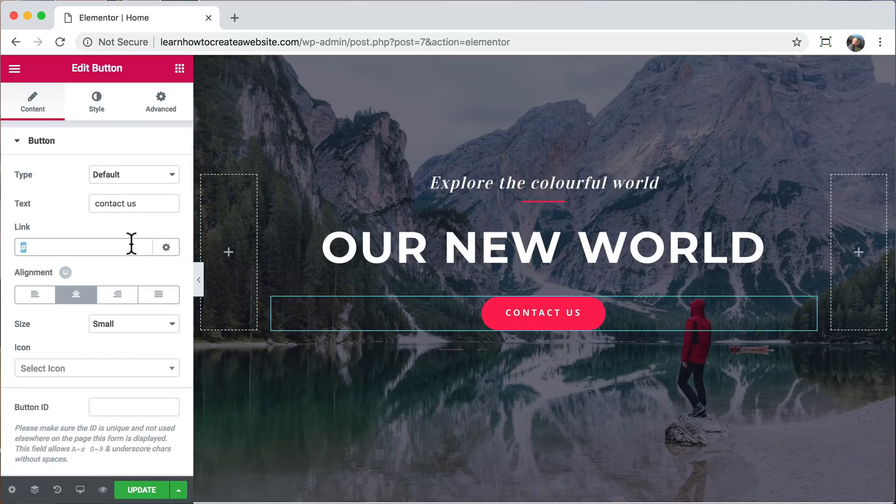
pyautogui.write('cont')
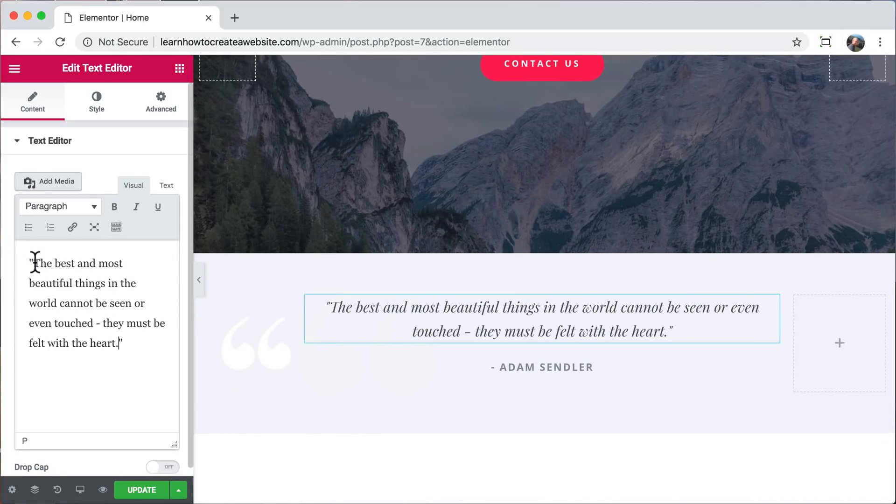
pyautogui.write('- HELEN KELLER')
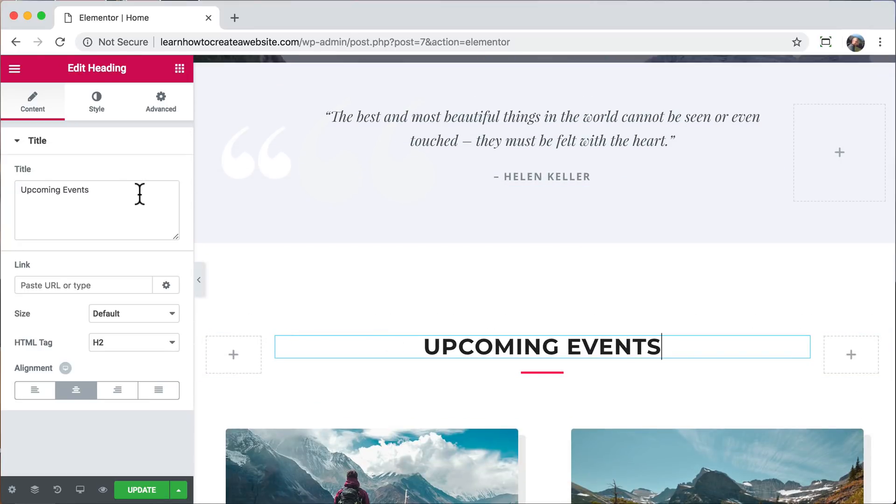
# Make the first event card 'our first adventure' with the lake-and-boats photo and a linked button.
pyautogui.write('see the new world')
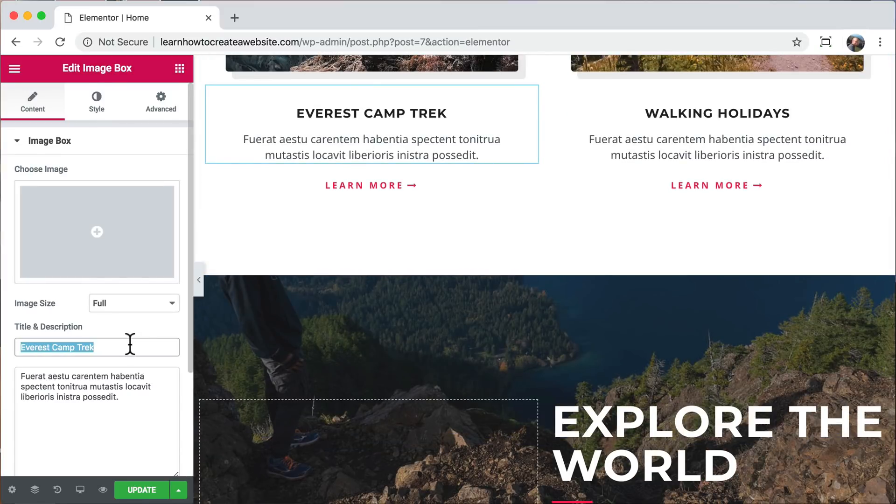
pyautogui.write('our first adventure')
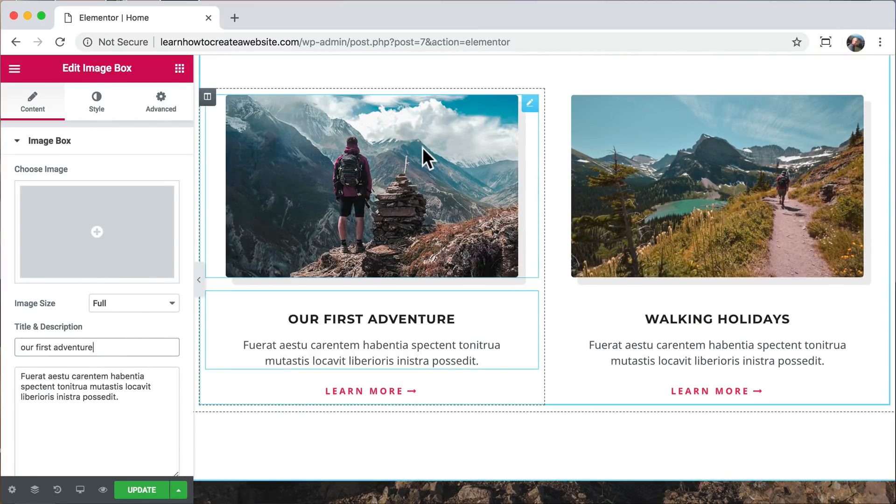
pyautogui.click(97, 233)
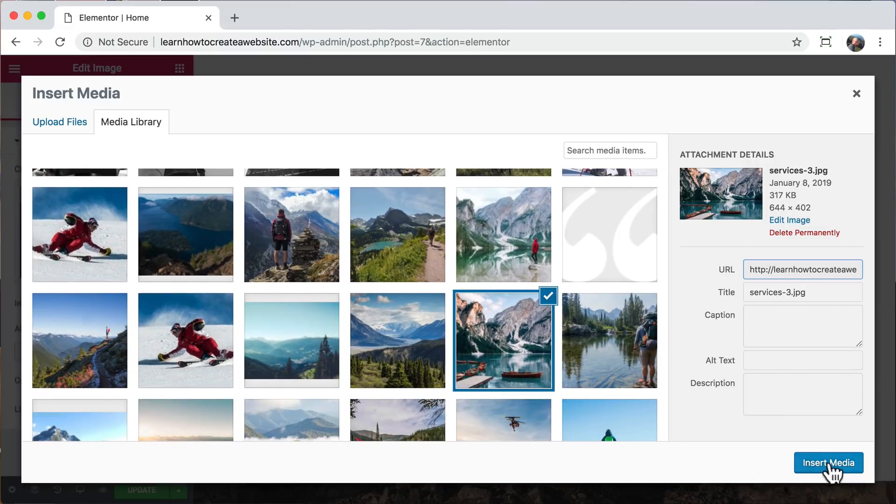
pyautogui.click(828, 463)
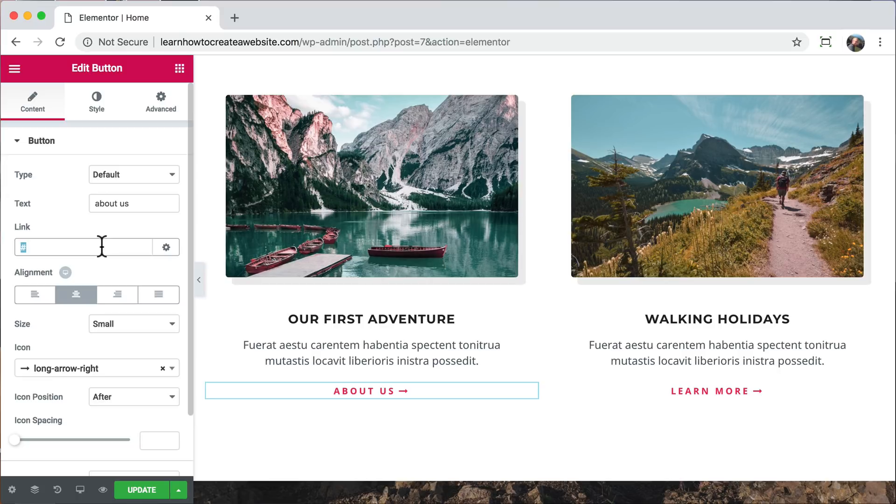
pyautogui.write('http://learnhowtocreateawebsite')
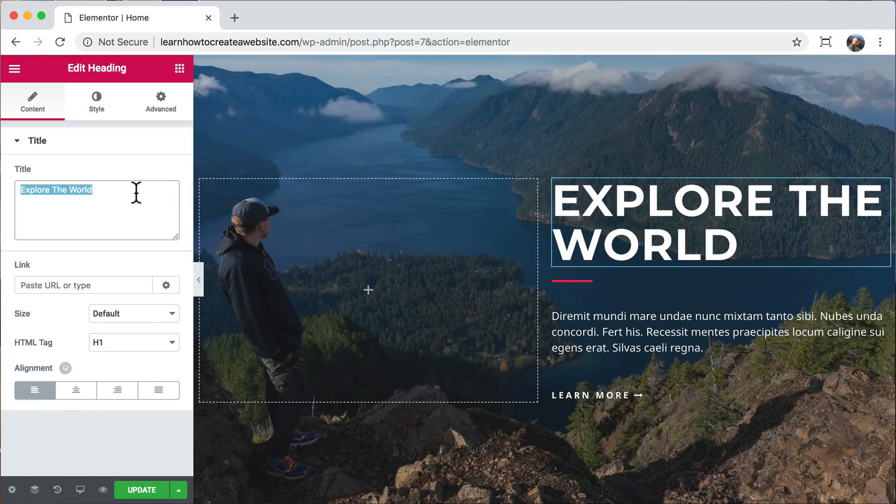
# Rename the banner 'making new discoveries', swap its photo, and make the button a linked 'services' button.
pyautogui.write('making new discoveries')
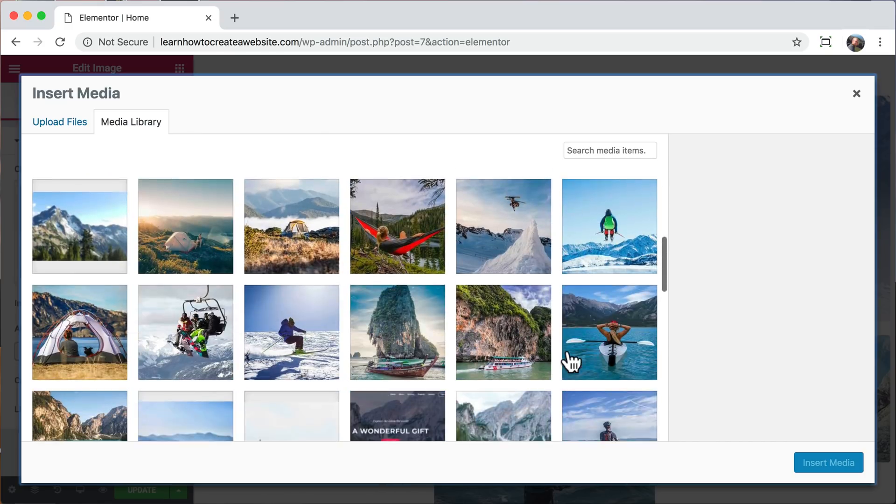
pyautogui.click(828, 462)
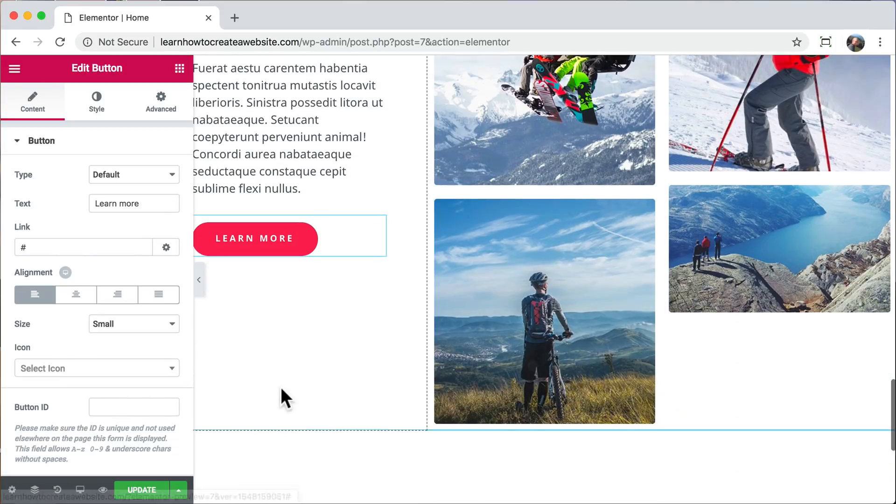
pyautogui.write('services')
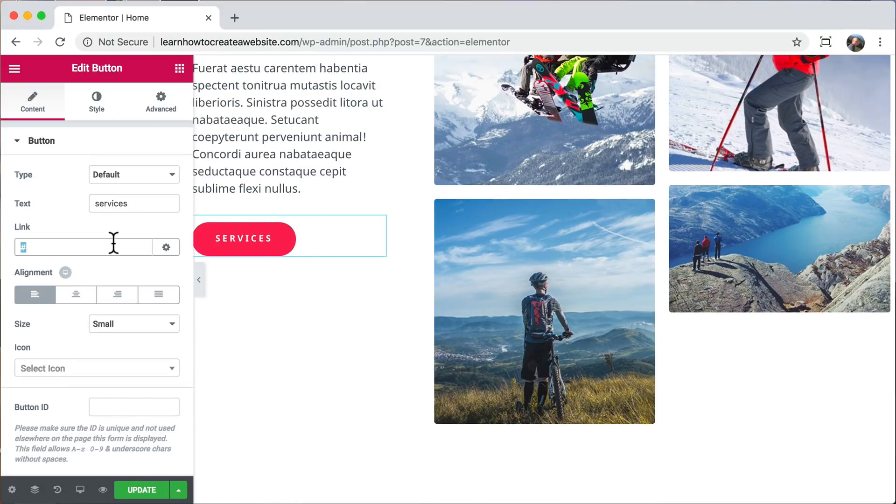
pyautogui.write('http://learnhowtocreateawebsite')
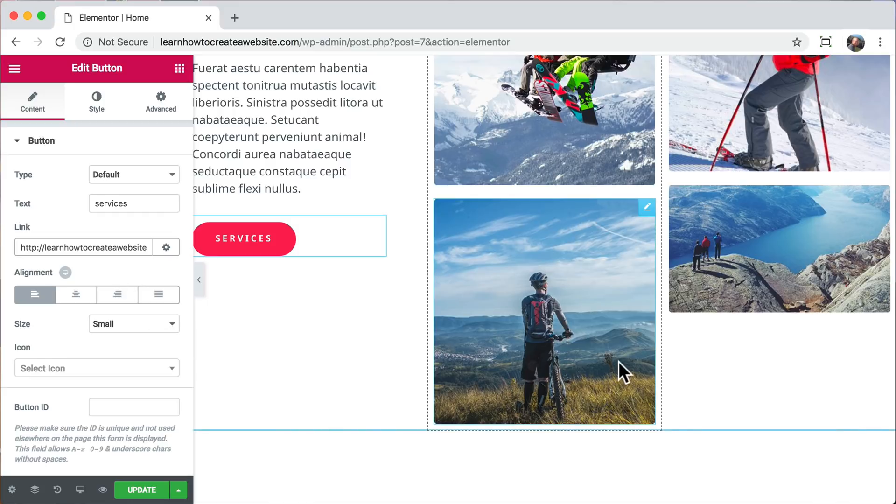
pyautogui.scroll(-3)
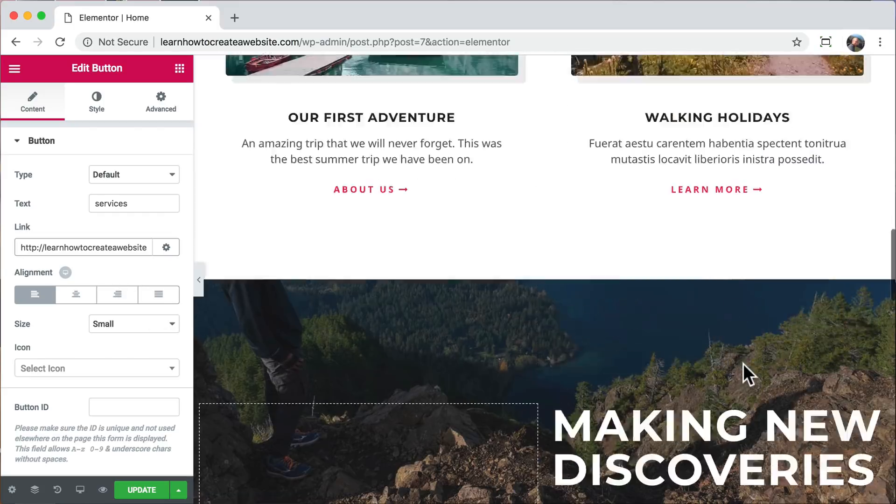
pyautogui.scroll(-3)
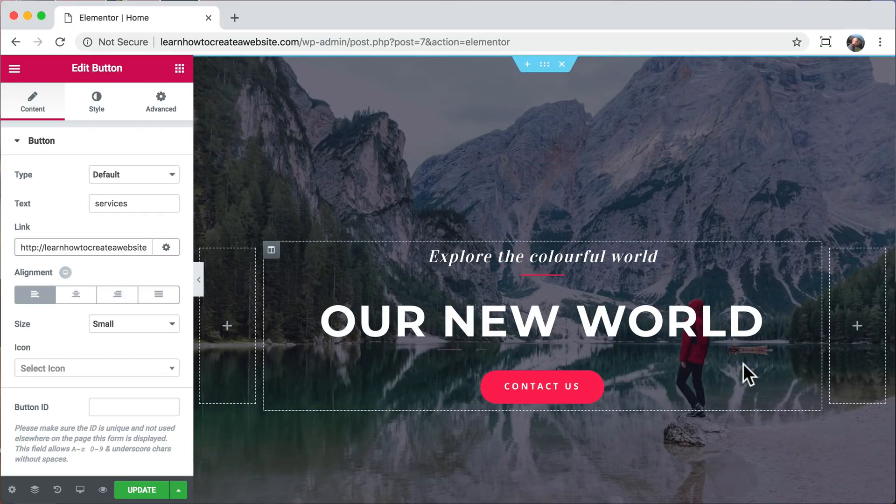
# Enlarge the OUR NEW WORLD heading to 76 px and give the CONTACT US button a bright pink-red background.
pyautogui.click(541, 320)
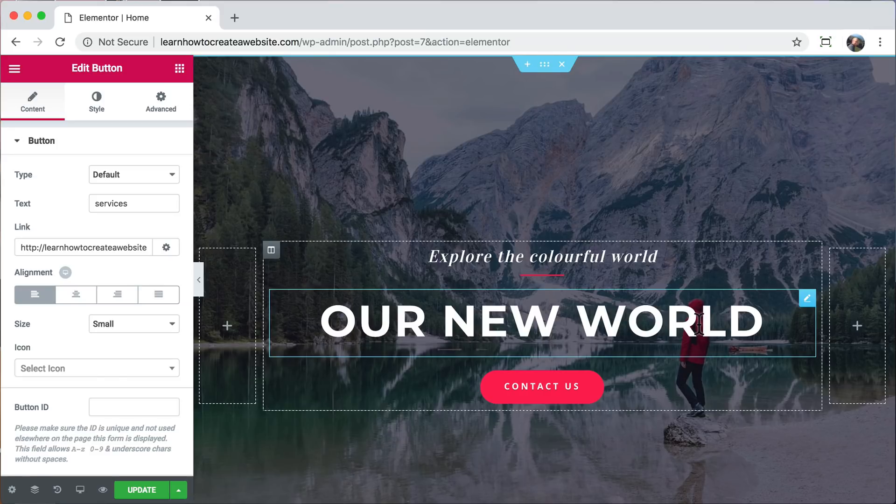
pyautogui.click(541, 322)
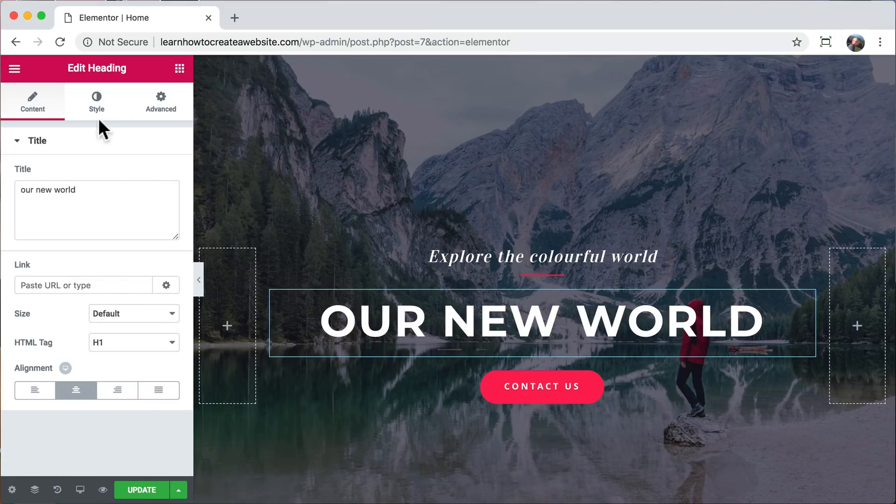
pyautogui.click(96, 101)
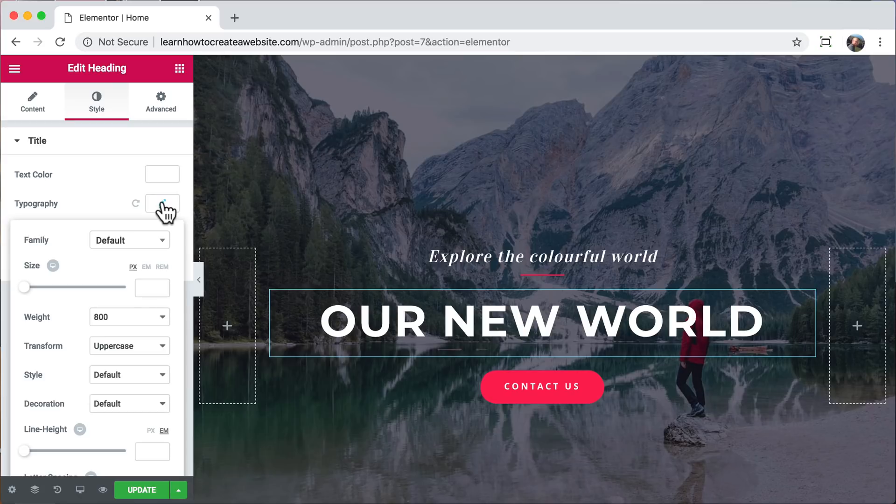
pyautogui.moveTo(26, 287); pyautogui.dragTo(53, 287)
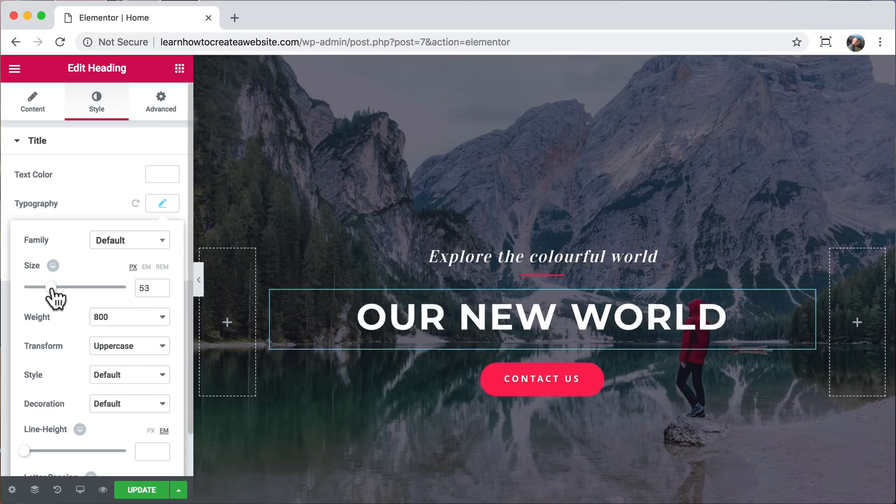
pyautogui.moveTo(51, 287); pyautogui.dragTo(62, 287)
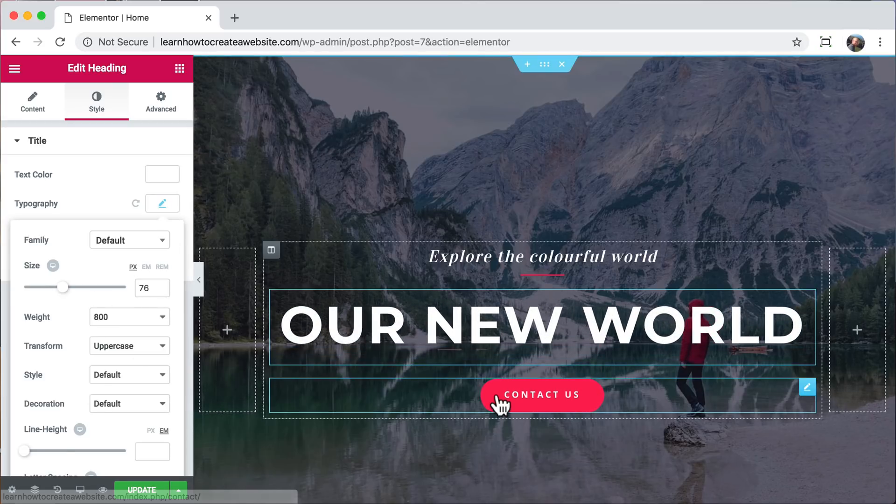
pyautogui.click(541, 394)
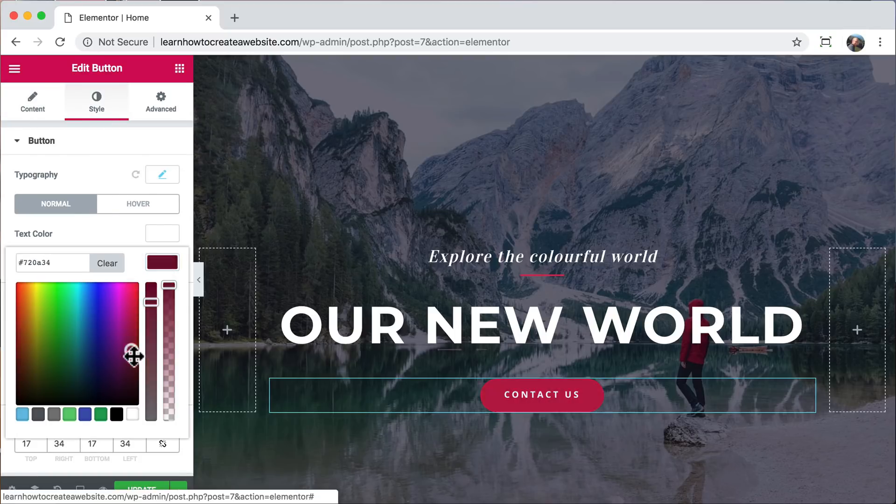
pyautogui.moveTo(133, 356); pyautogui.dragTo(134, 299)
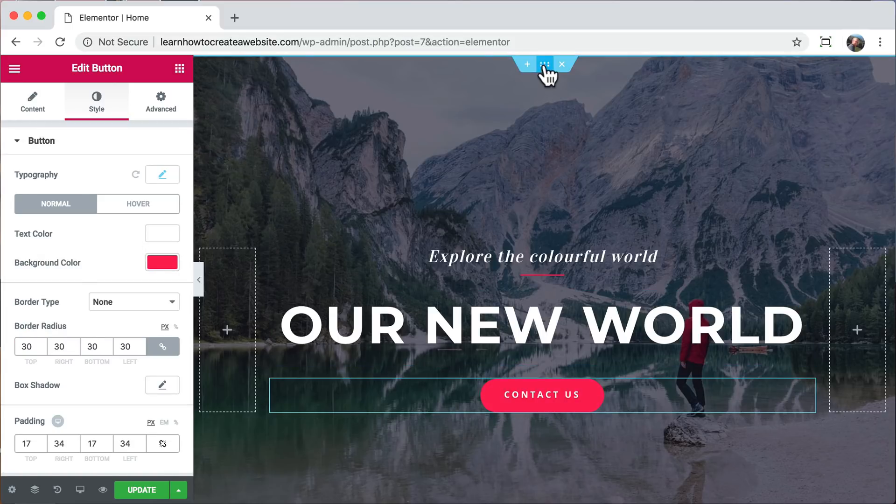
# Set the hero background to the elephant-in-forest photo, centred, with a 0.45 background overlay.
pyautogui.click(544, 64)
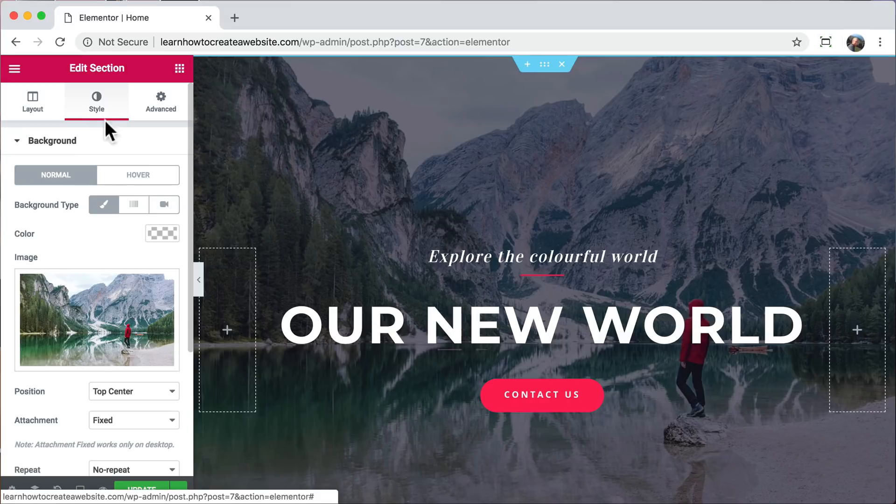
pyautogui.click(96, 320)
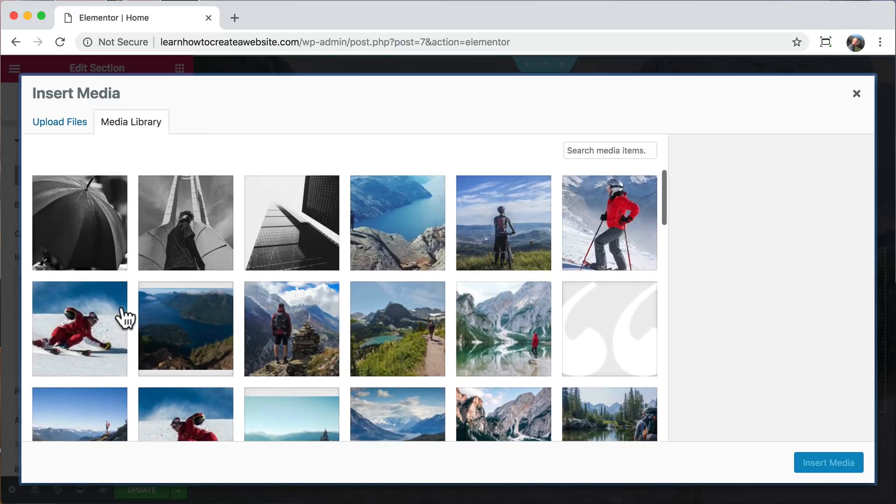
pyautogui.click(60, 121)
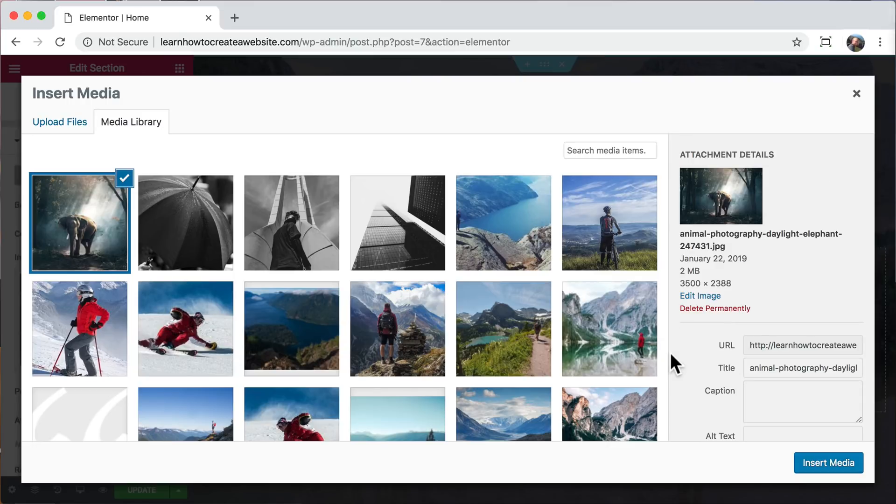
pyautogui.click(828, 462)
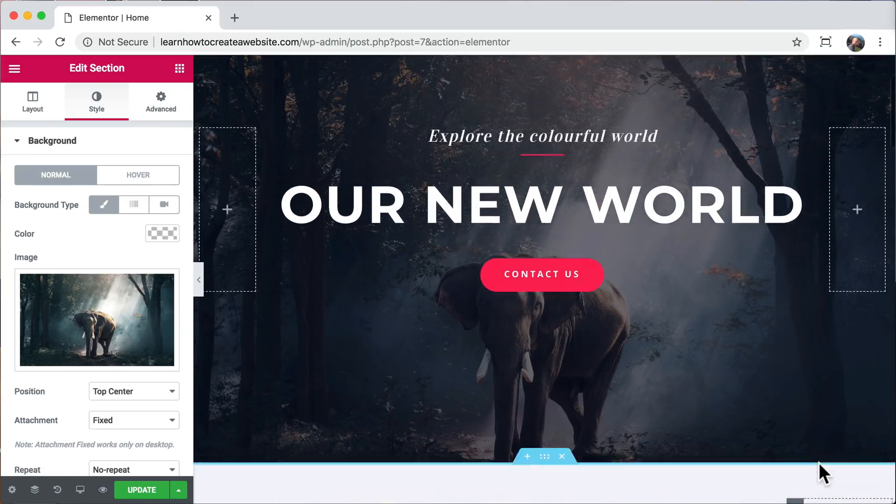
pyautogui.scroll(-3)
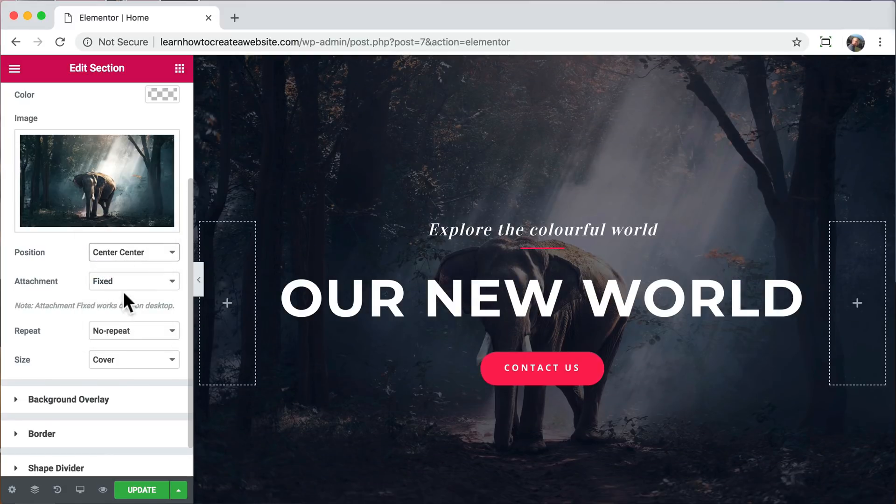
pyautogui.click(68, 400)
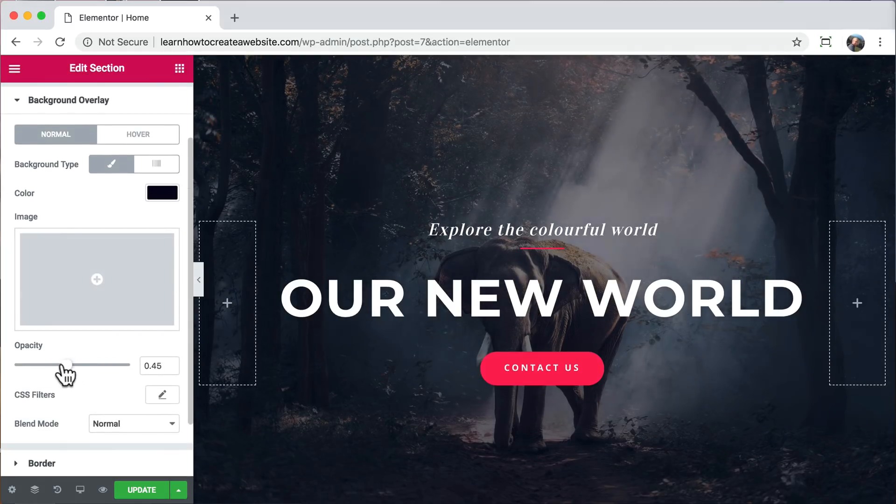
pyautogui.moveTo(69, 366); pyautogui.dragTo(49, 365)
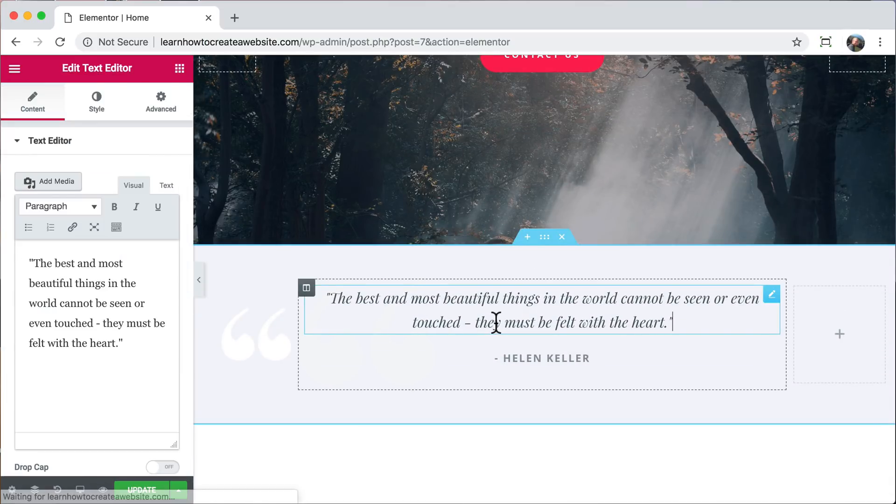
# Style the Helen Keller quote text in the Raleway font with white text colour.
pyautogui.click(96, 102)
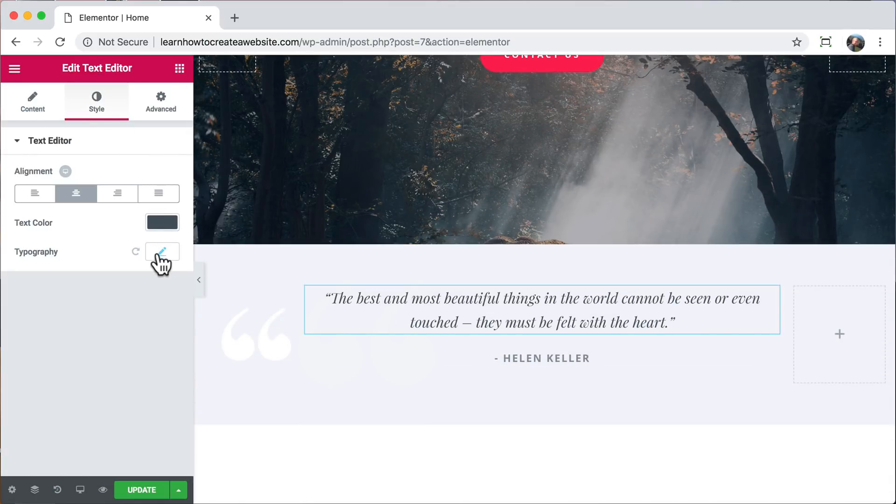
pyautogui.click(162, 251)
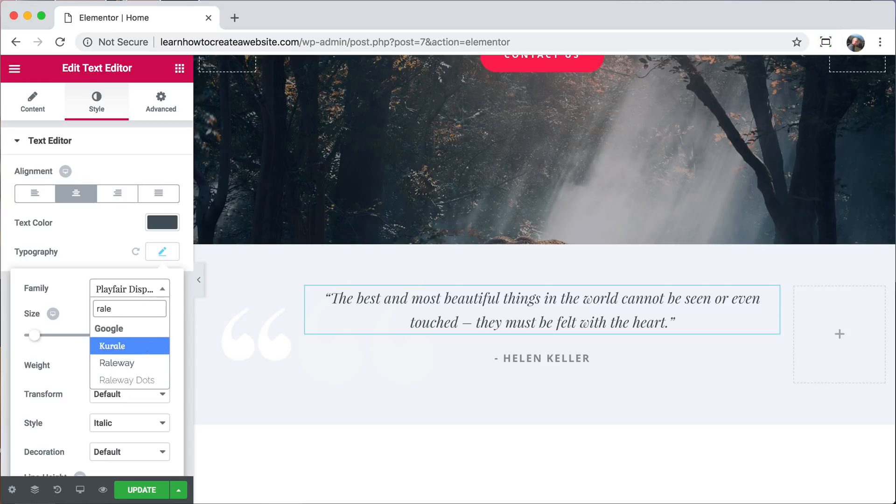
pyautogui.click(162, 222)
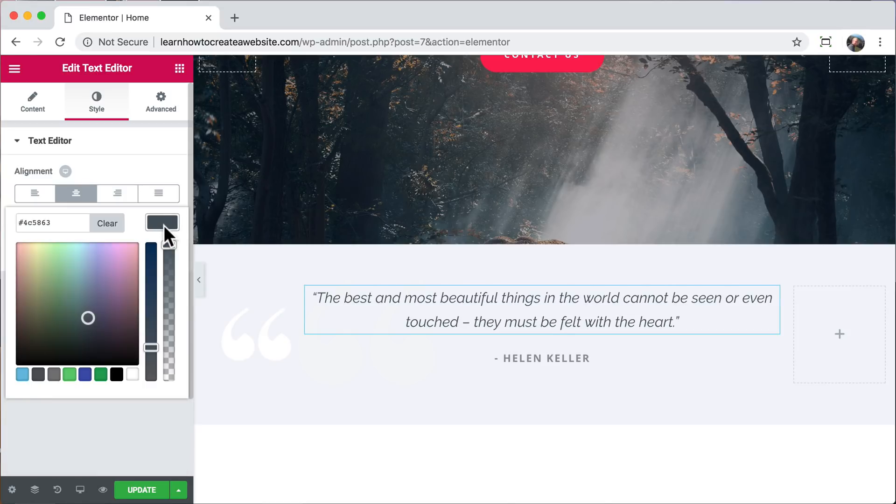
pyautogui.click(131, 374)
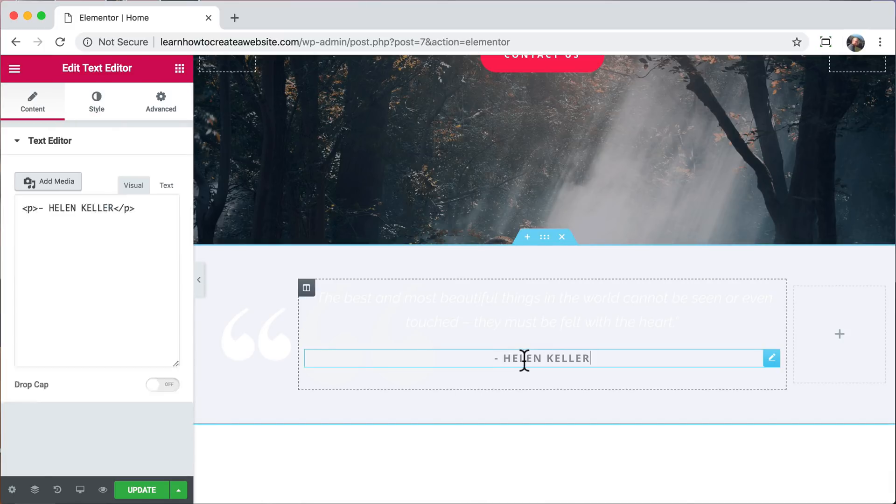
# Make the HELEN KELLER author line white and set the section background colour to grey #a54ca5.
pyautogui.click(97, 102)
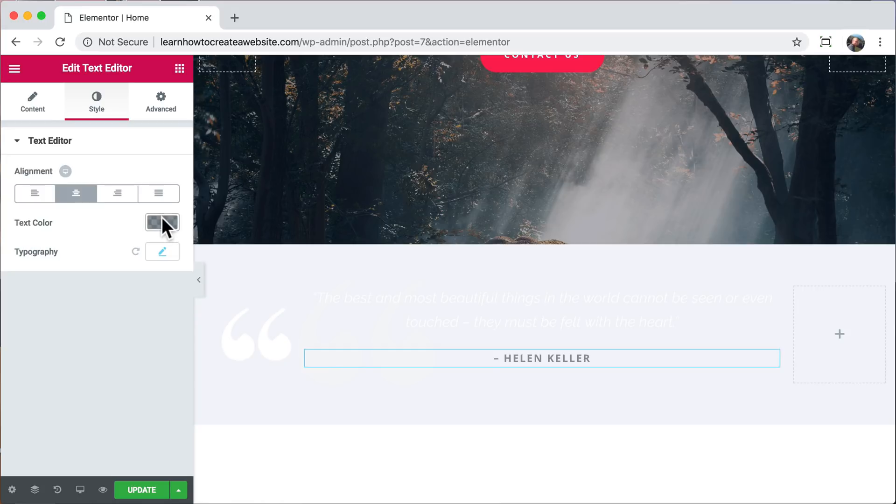
pyautogui.click(154, 222)
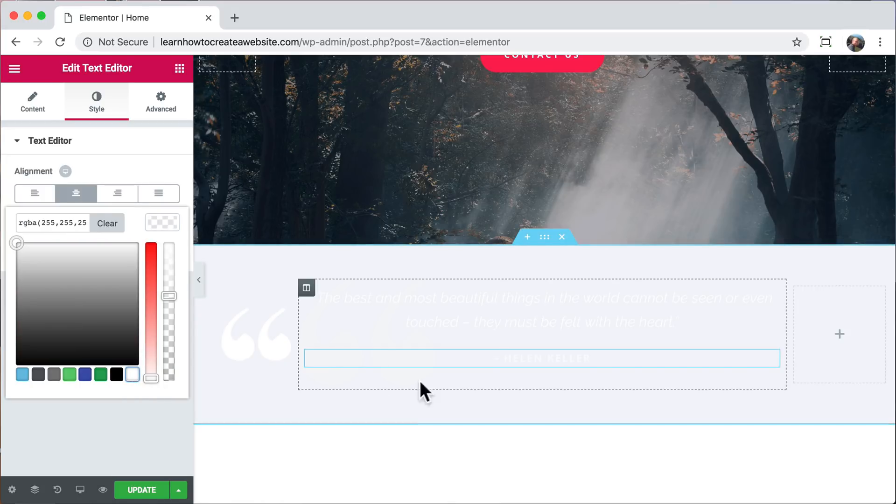
pyautogui.click(306, 288)
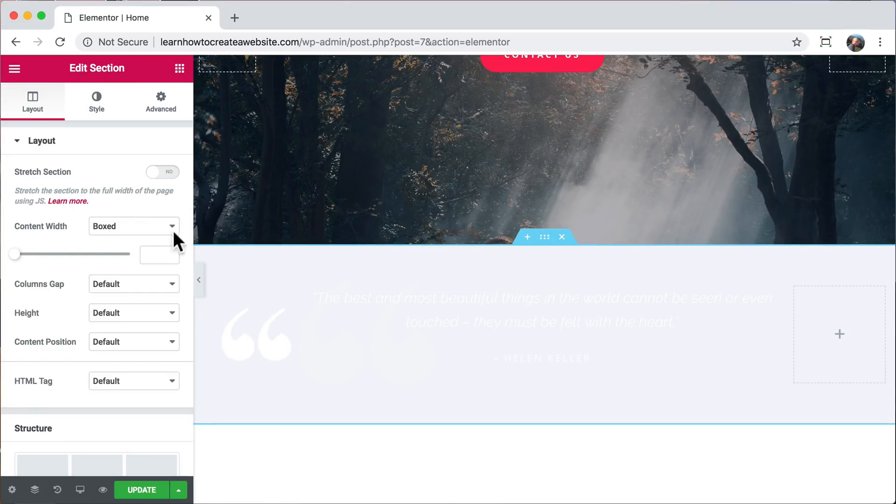
pyautogui.click(96, 102)
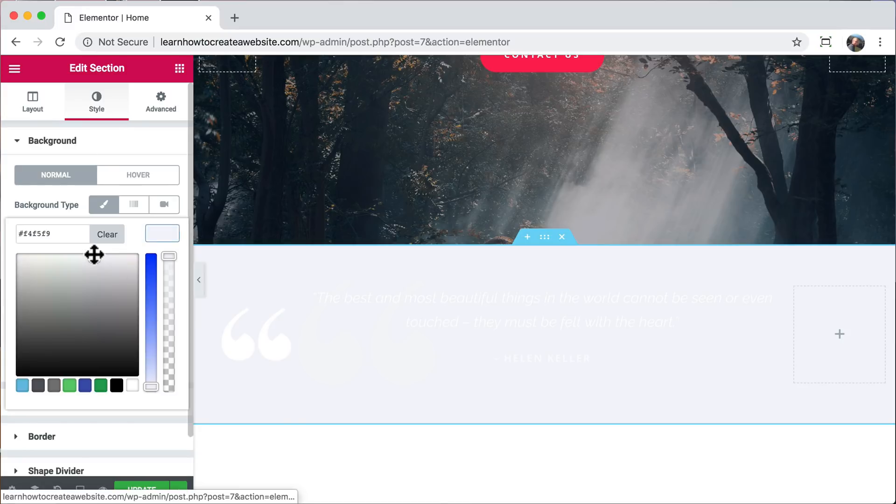
pyautogui.write('a54ca5')
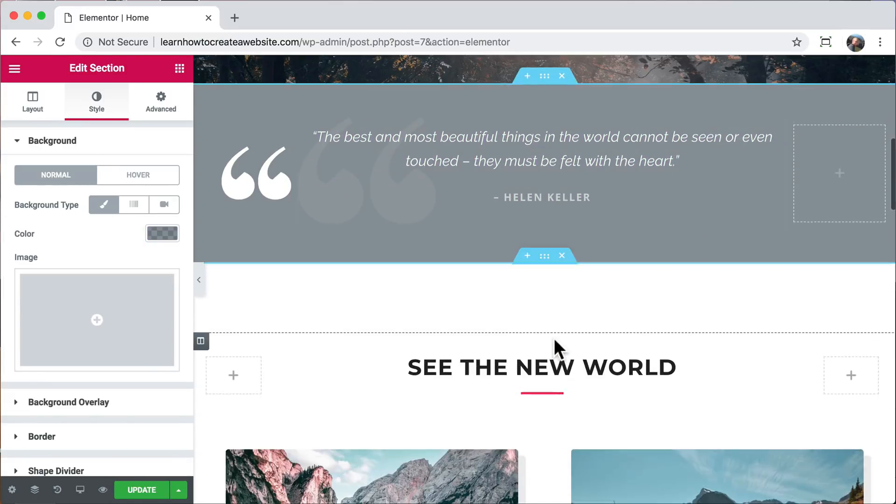
# Replace the MAKING NEW DISCOVERIES landscape photo with a YouTube snowboarding video background from 10 to 70 seconds.
pyautogui.scroll(-3)
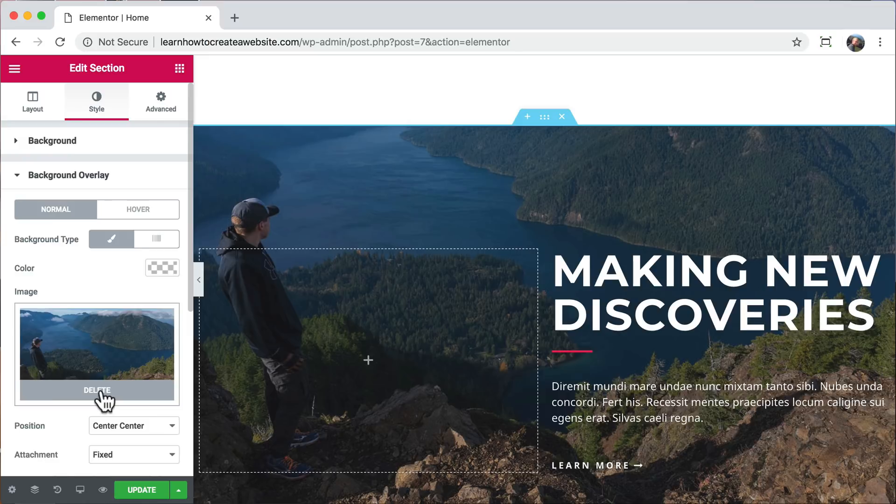
pyautogui.click(96, 390)
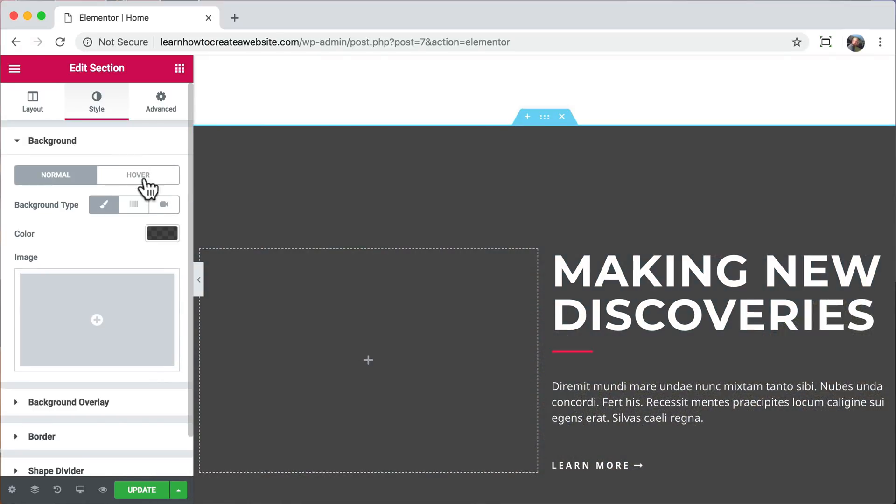
pyautogui.click(164, 205)
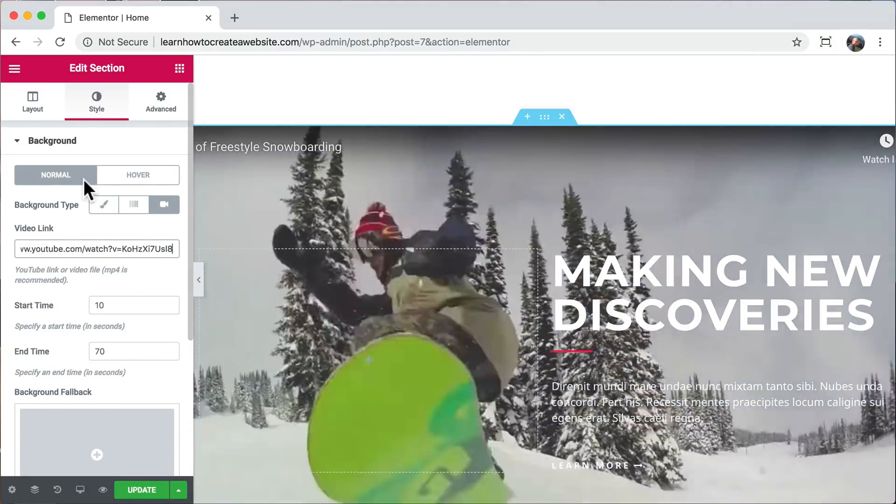
# Add a colour background overlay to the video section.
pyautogui.click(52, 141)
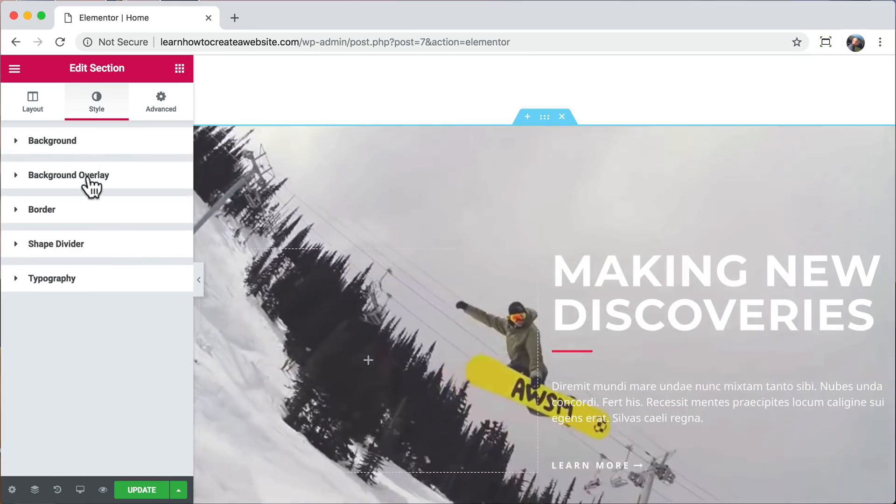
pyautogui.click(68, 175)
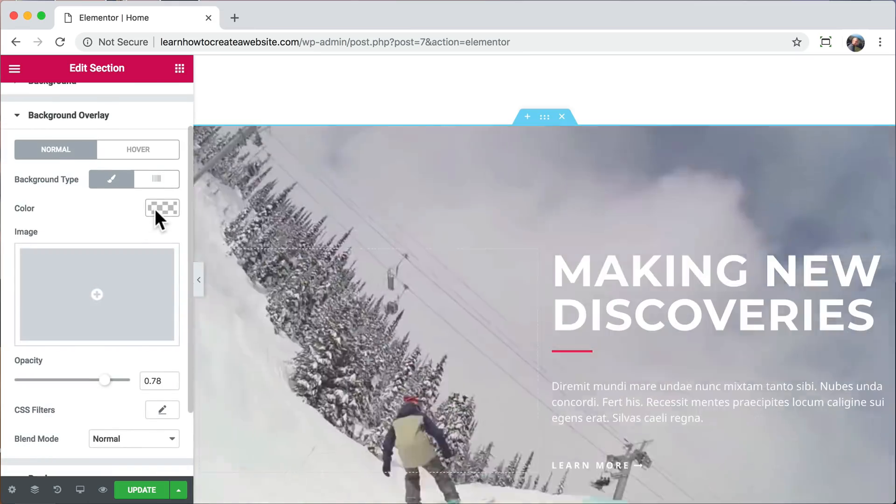
pyautogui.click(163, 207)
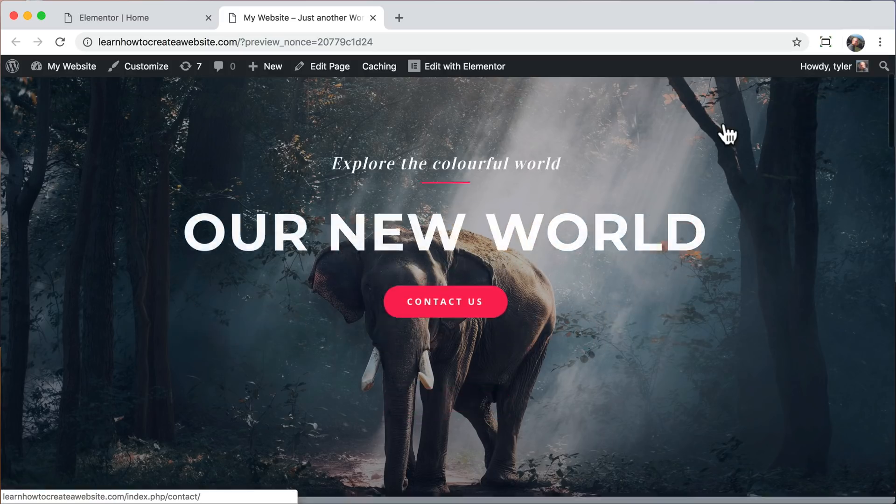
# Scroll through the live home page past the elephant hero and grey quote section, then back to the top.
pyautogui.scroll(-3)
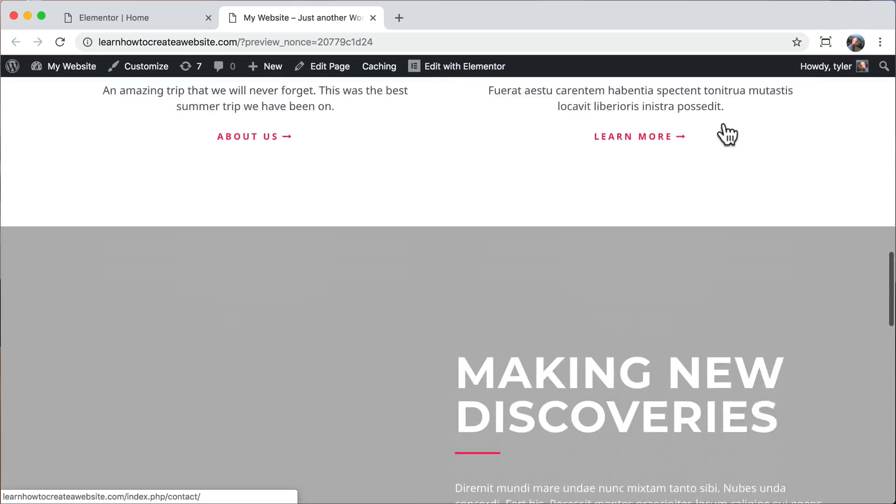
pyautogui.scroll(-3)
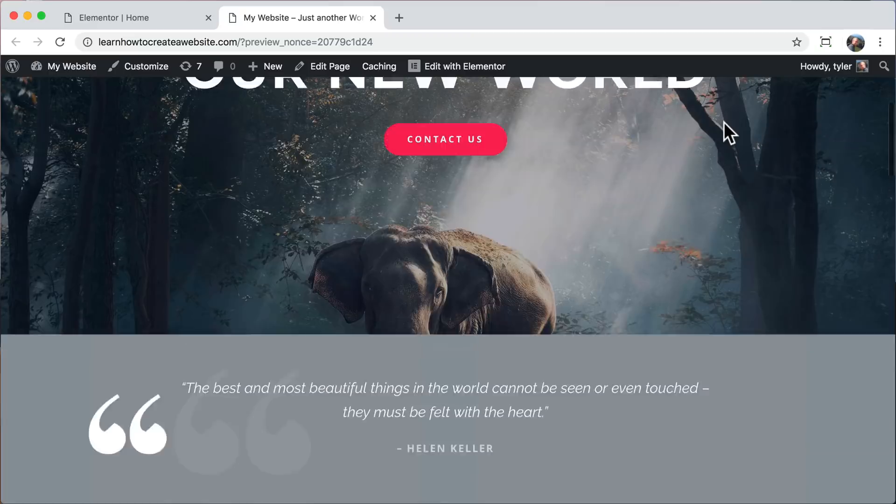
pyautogui.scroll(3)
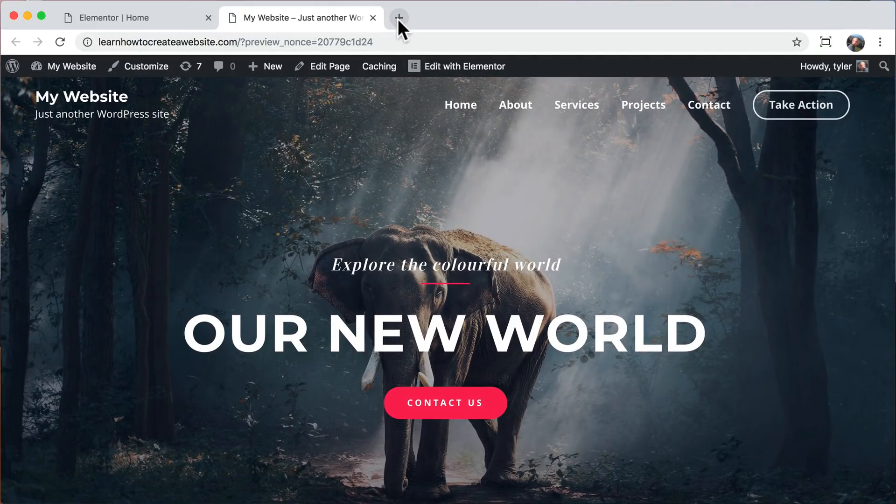
# Show the How To Make a WordPress Website 2019 tutorial on YouTube with its lesson timestamps.
pyautogui.click(398, 18)
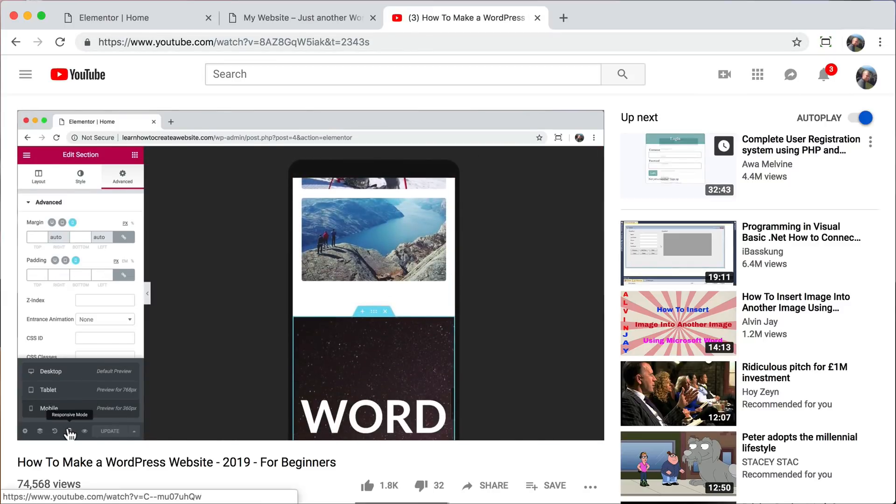
pyautogui.scroll(-3)
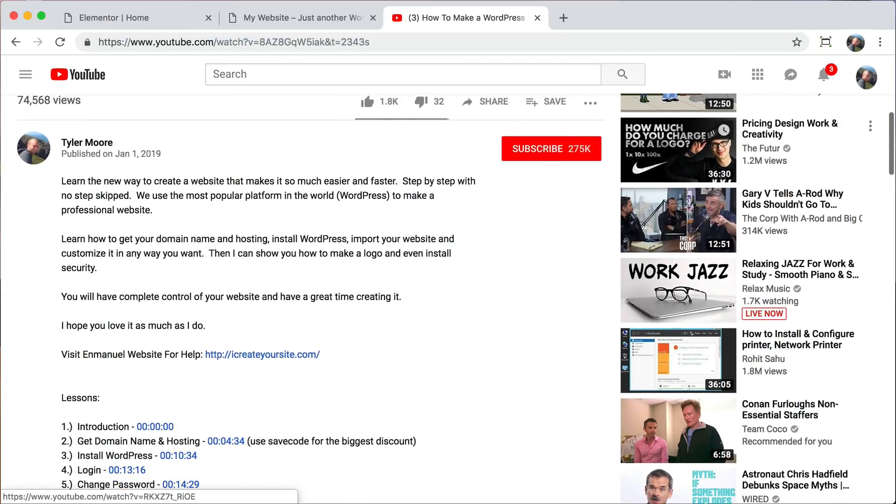
pyautogui.scroll(-3)
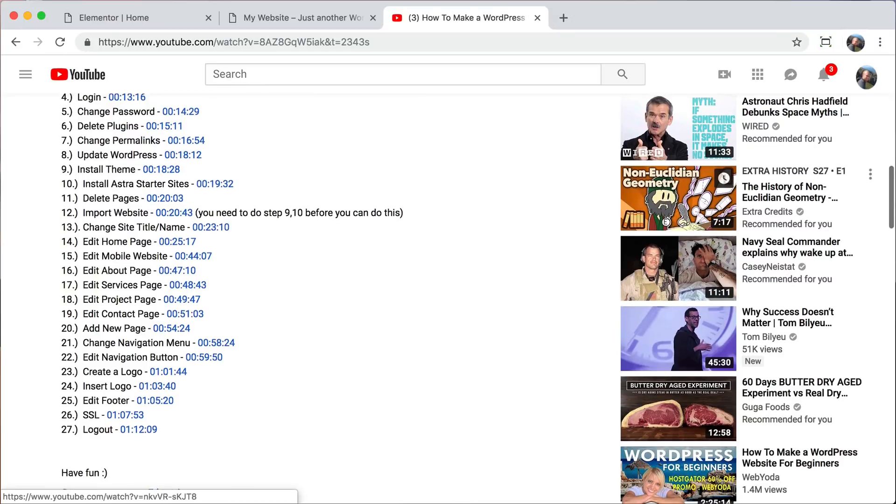